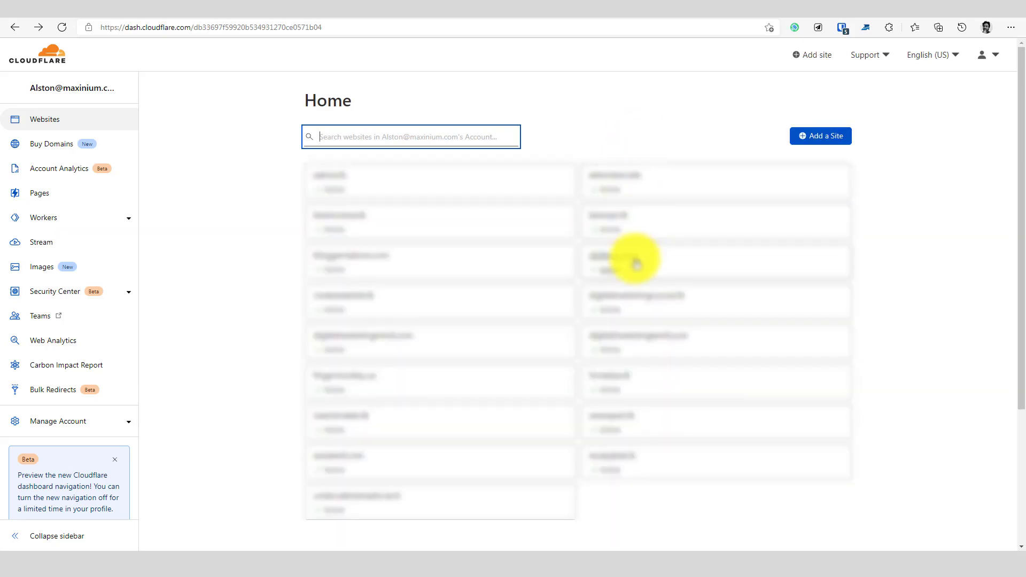
- Select clicktug.com for transfer and reveal bloggernations.com as unable to transfer
click(635, 262)
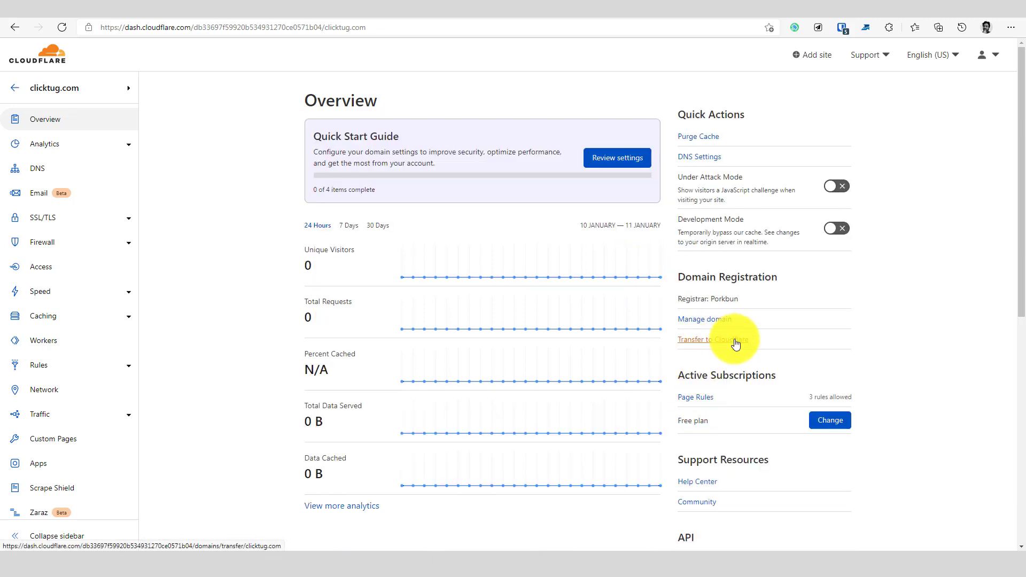
click(710, 339)
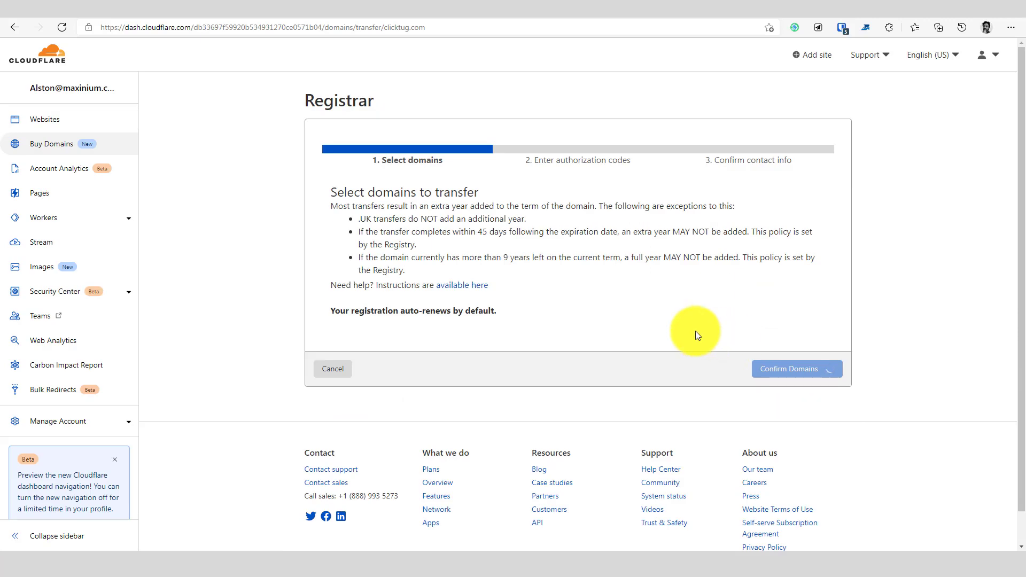
click(797, 368)
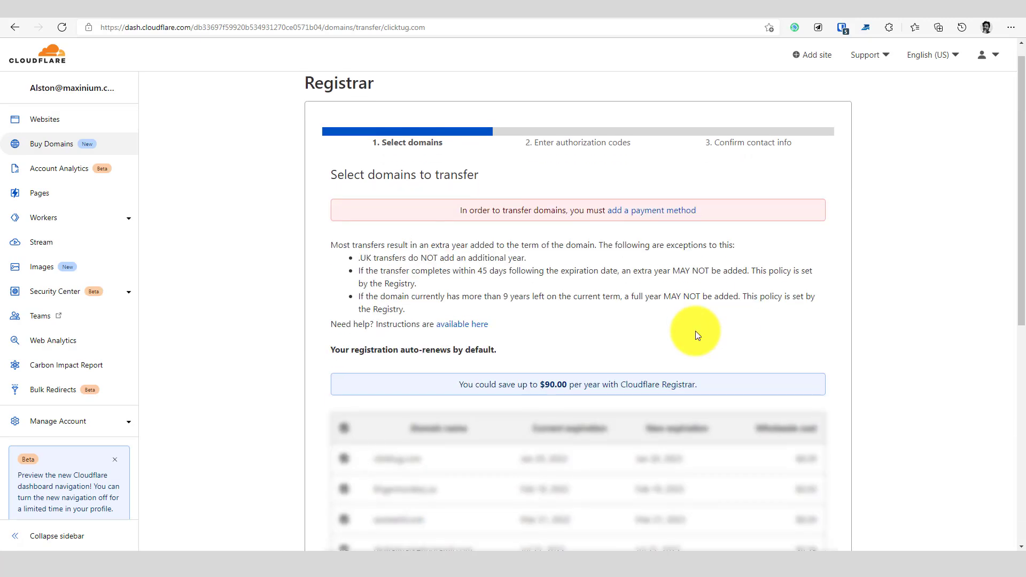
scroll(down, 3)
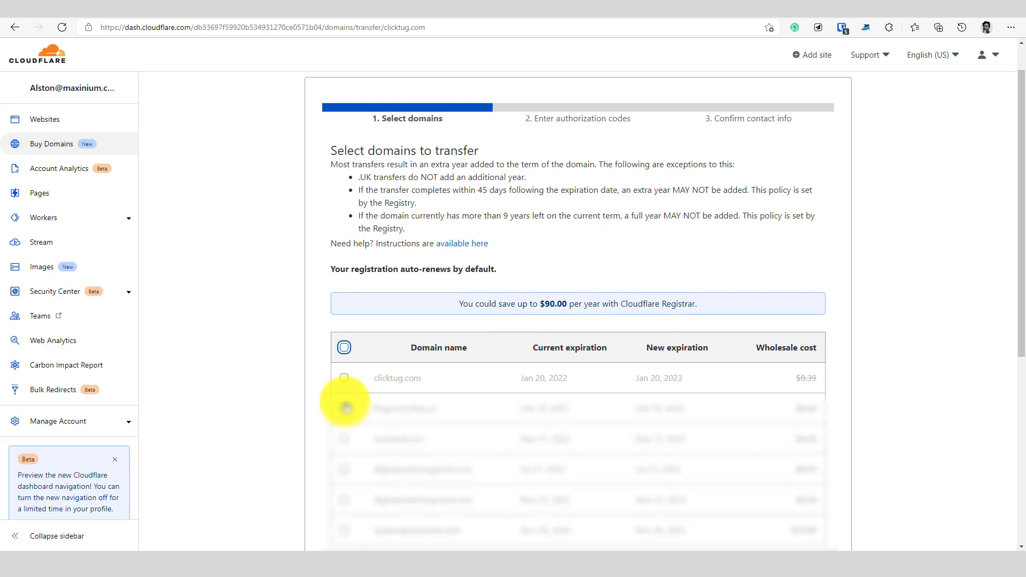
click(344, 378)
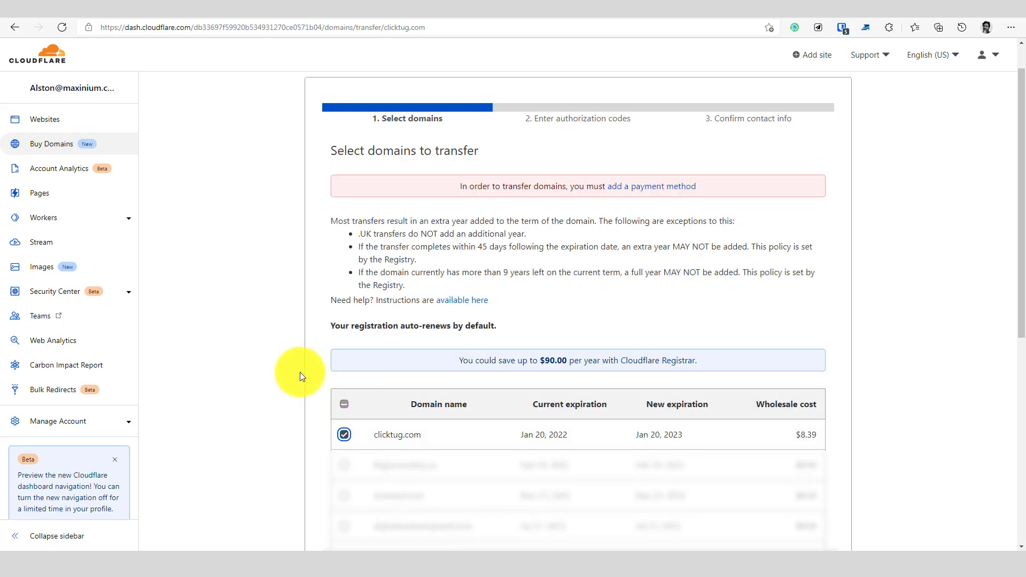
scroll(down, 3)
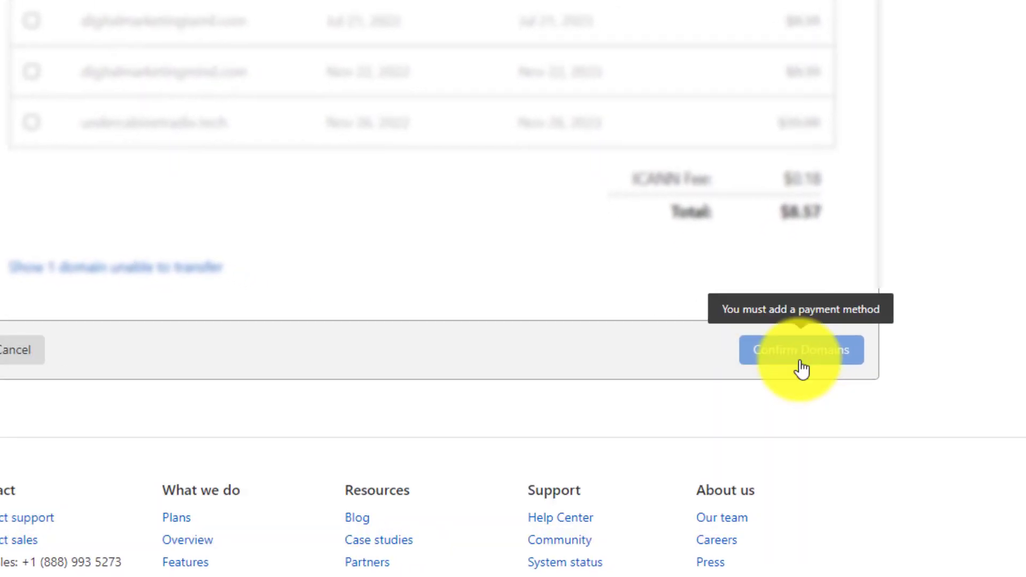
click(116, 268)
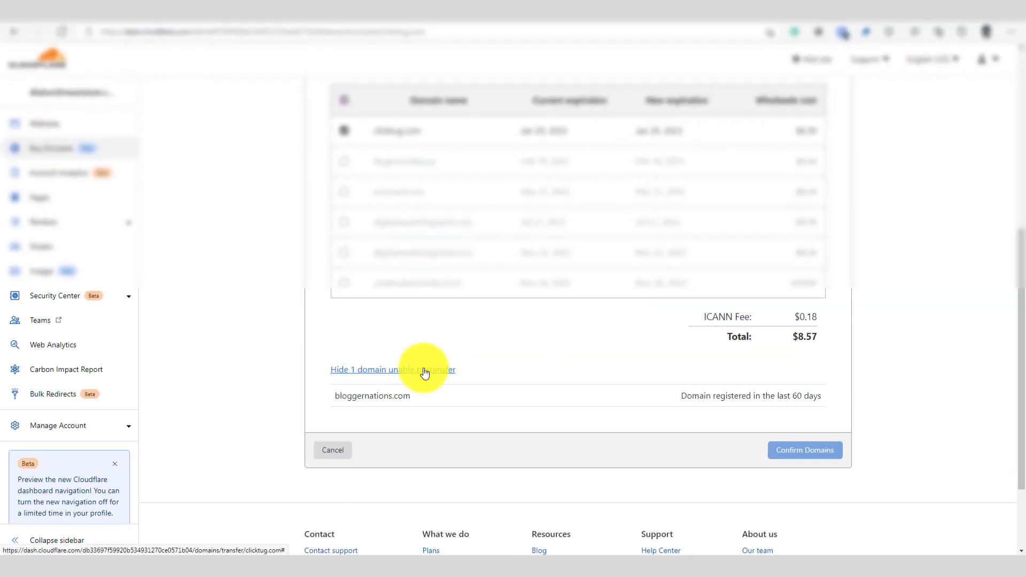
click(58, 426)
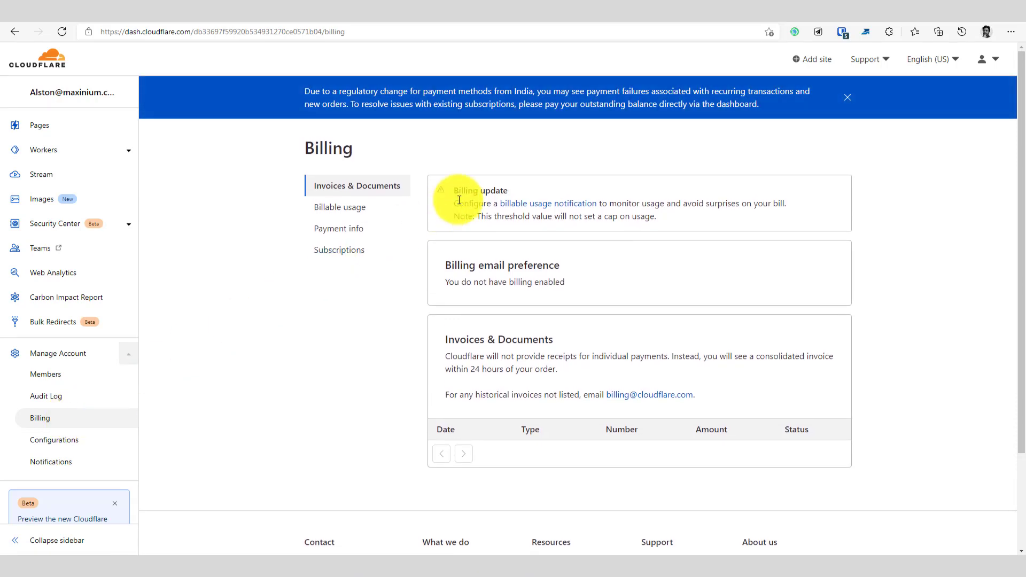
click(848, 97)
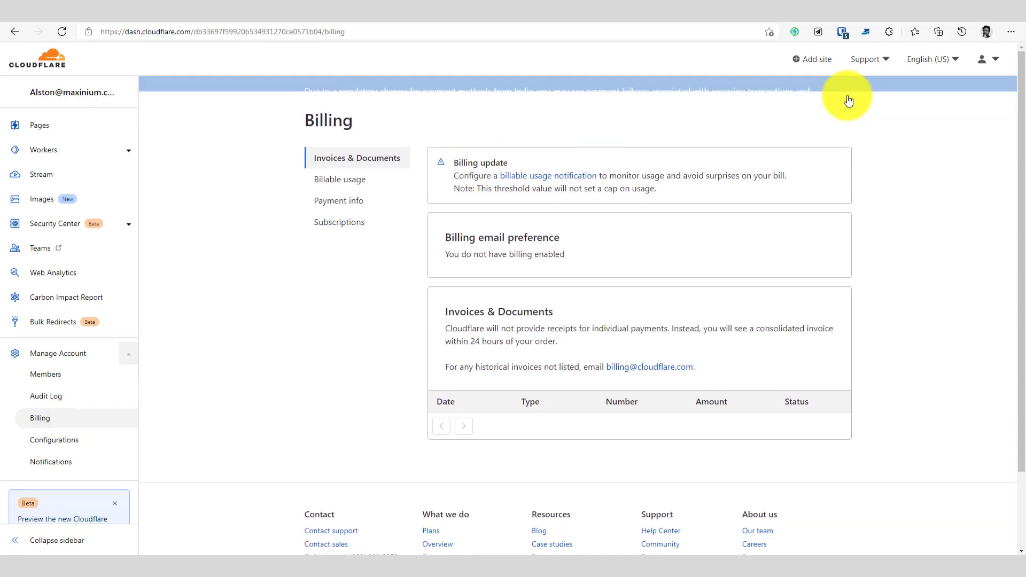
click(339, 201)
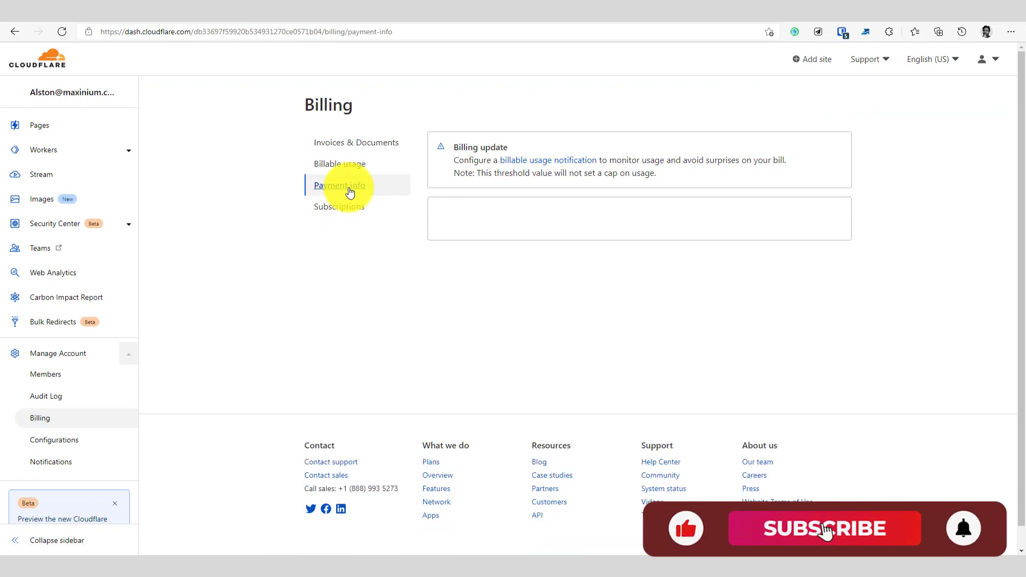
click(340, 185)
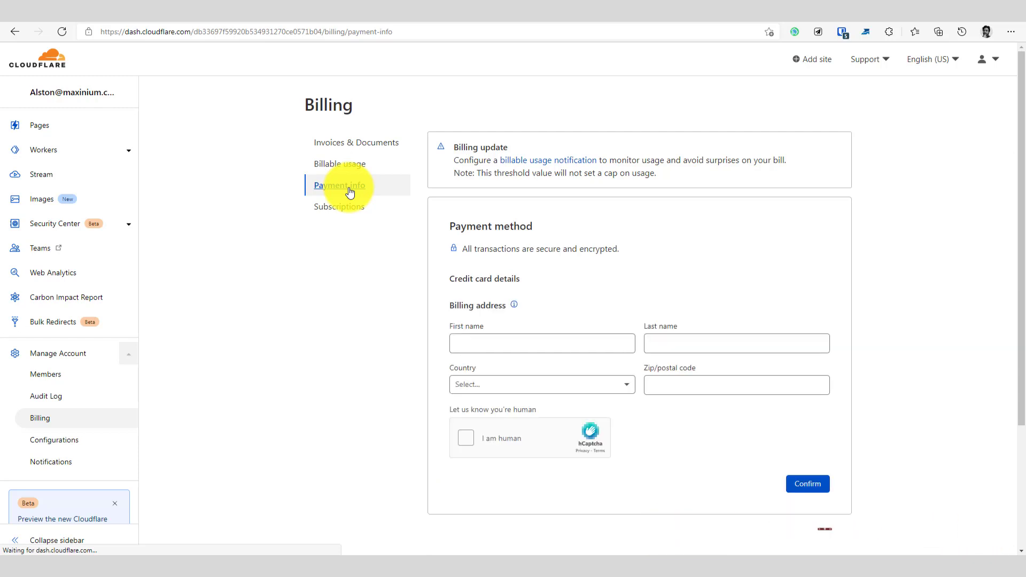
scroll(down, 3)
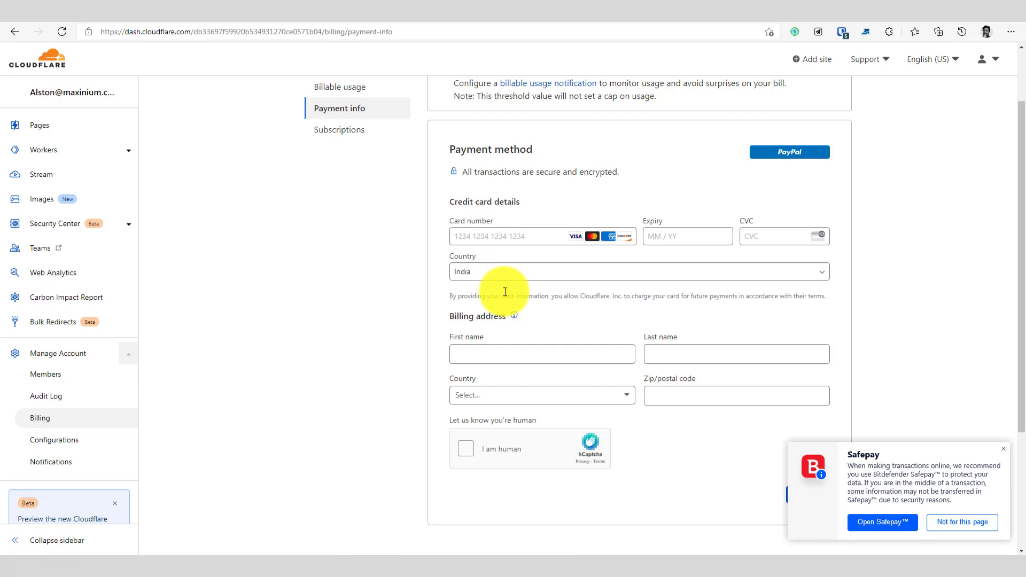
mouse_move(790, 152)
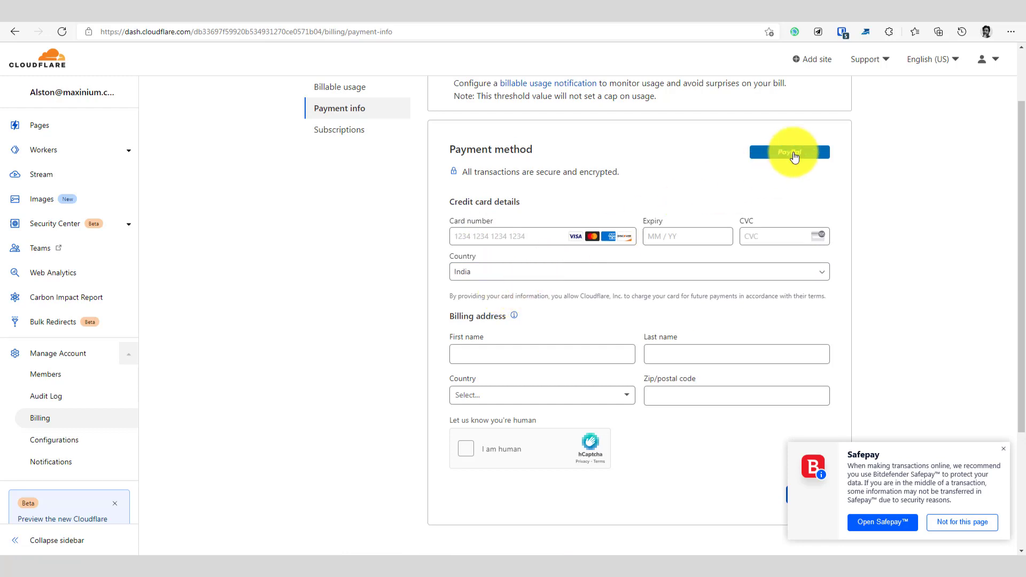
click(789, 151)
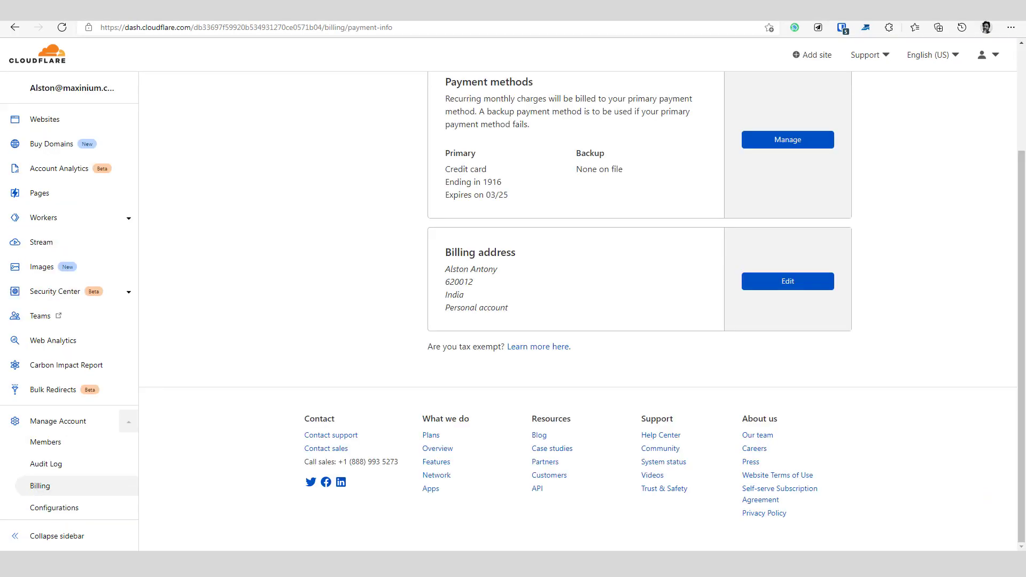
- Go back to Websites to reach the clicktug.com overview, still registered with Porkbun
scroll(up, 3)
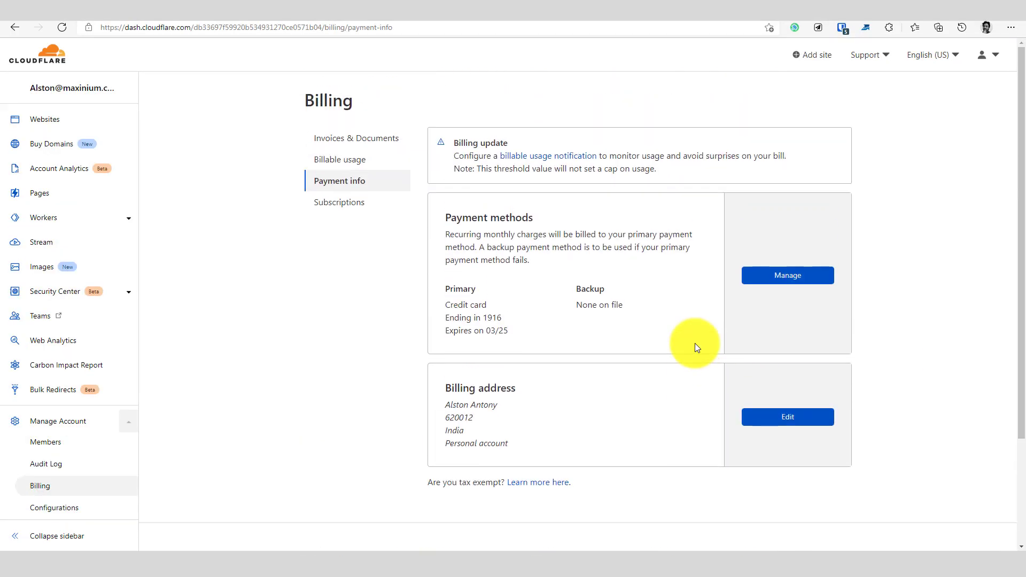
mouse_move(443, 223)
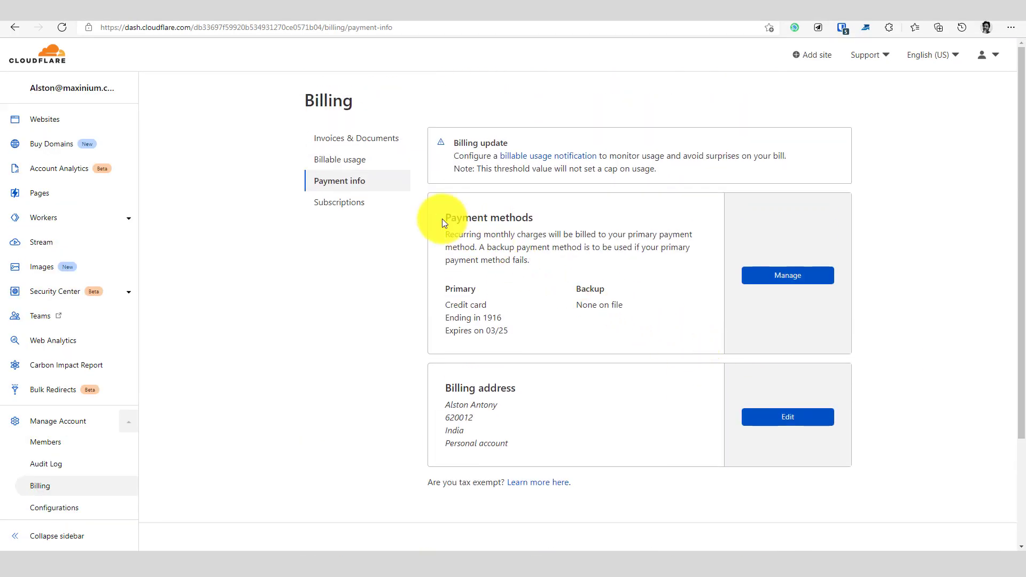
mouse_move(622, 301)
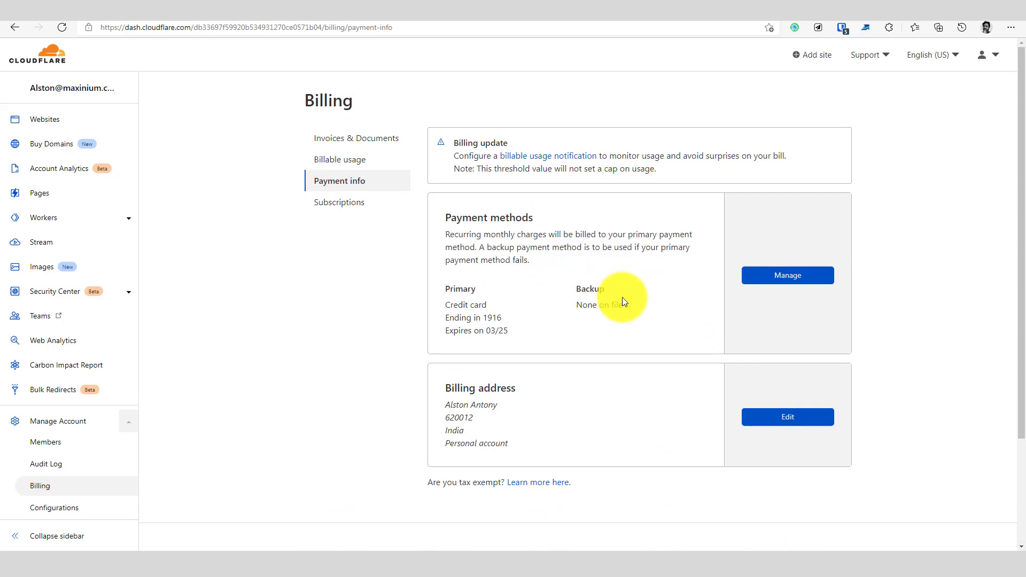
mouse_move(45, 120)
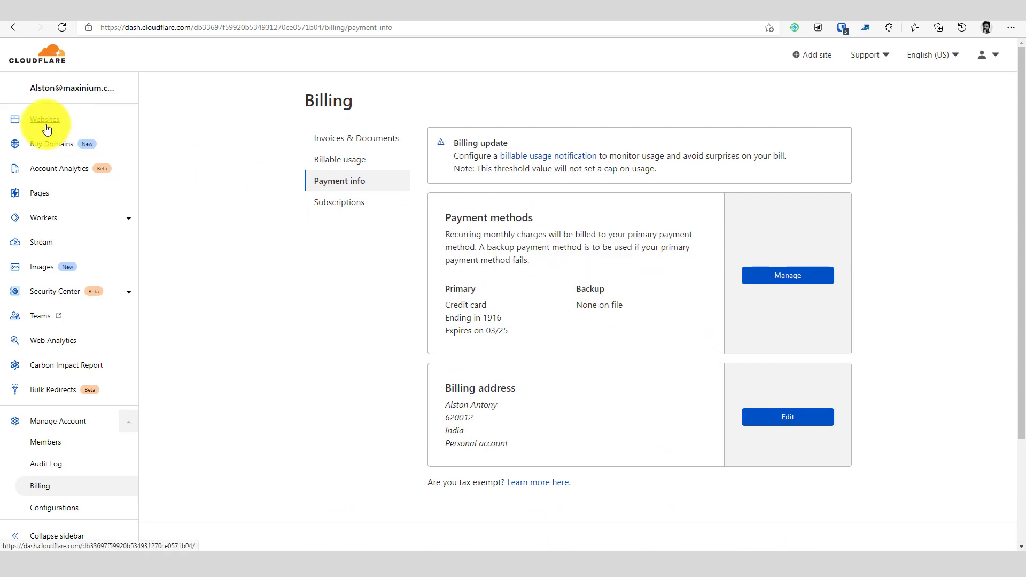
click(45, 120)
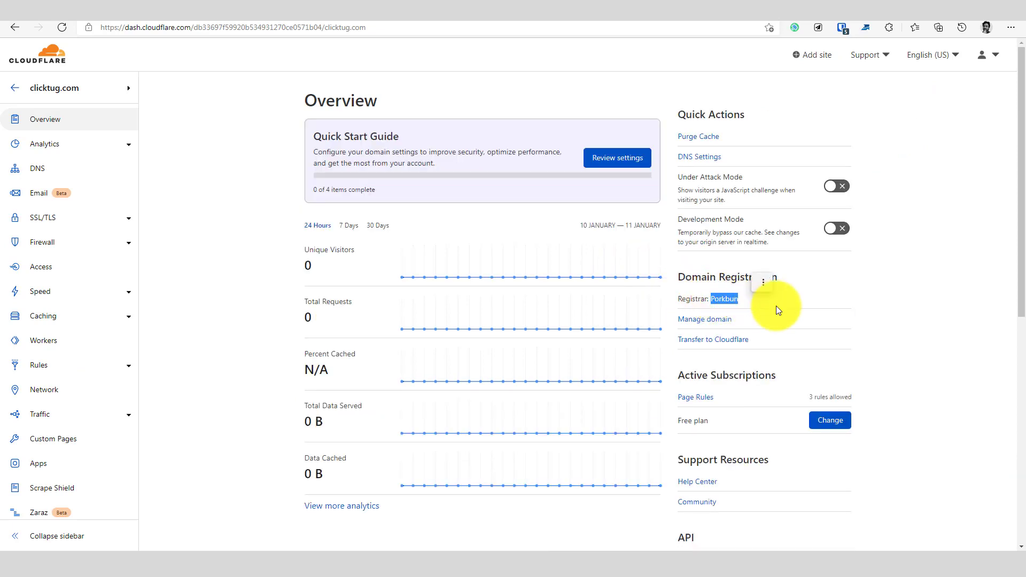
mouse_move(712, 340)
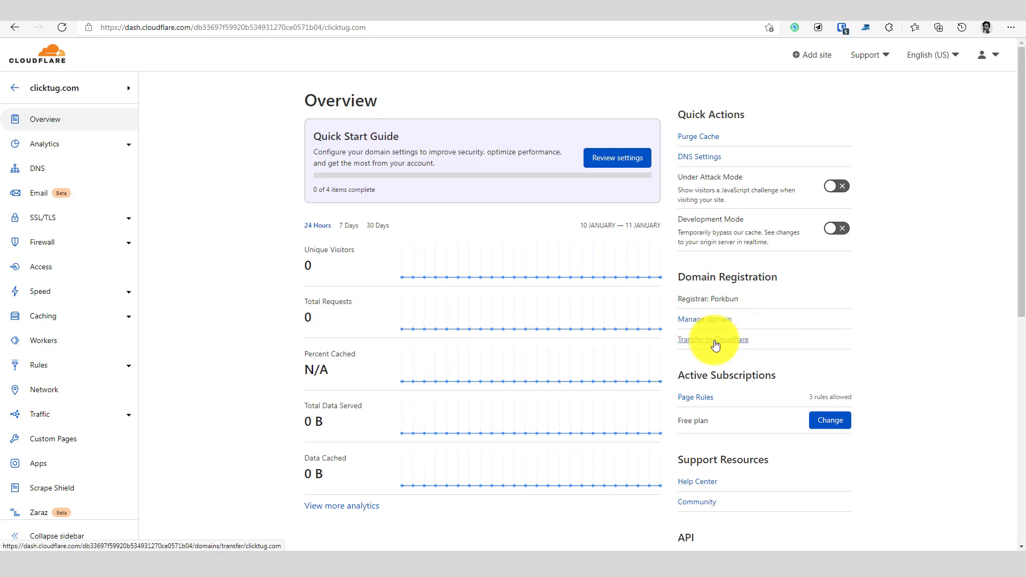
- Reselect clicktug.com on the transfer page and scroll to Confirm Domains
click(713, 339)
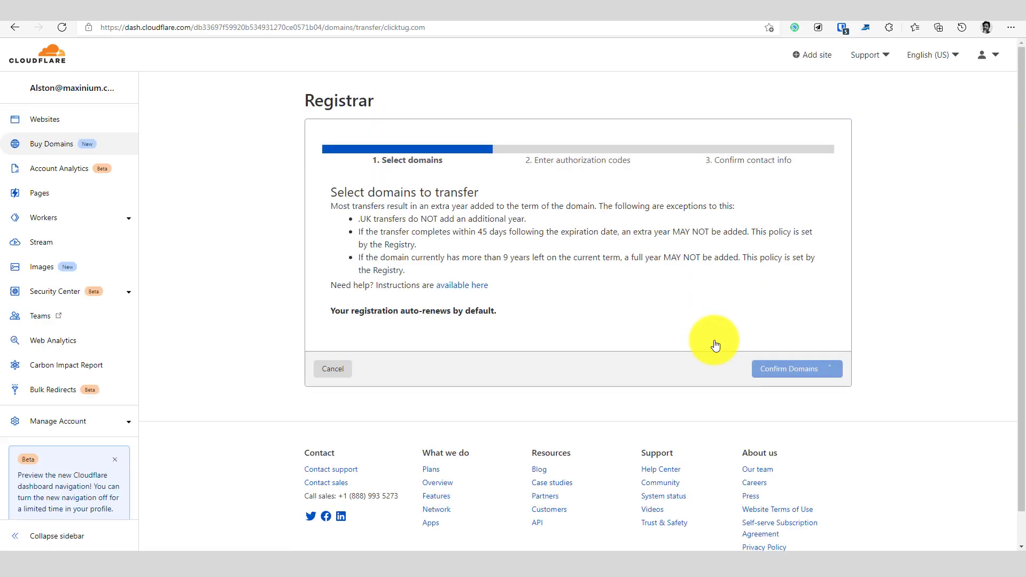
click(791, 368)
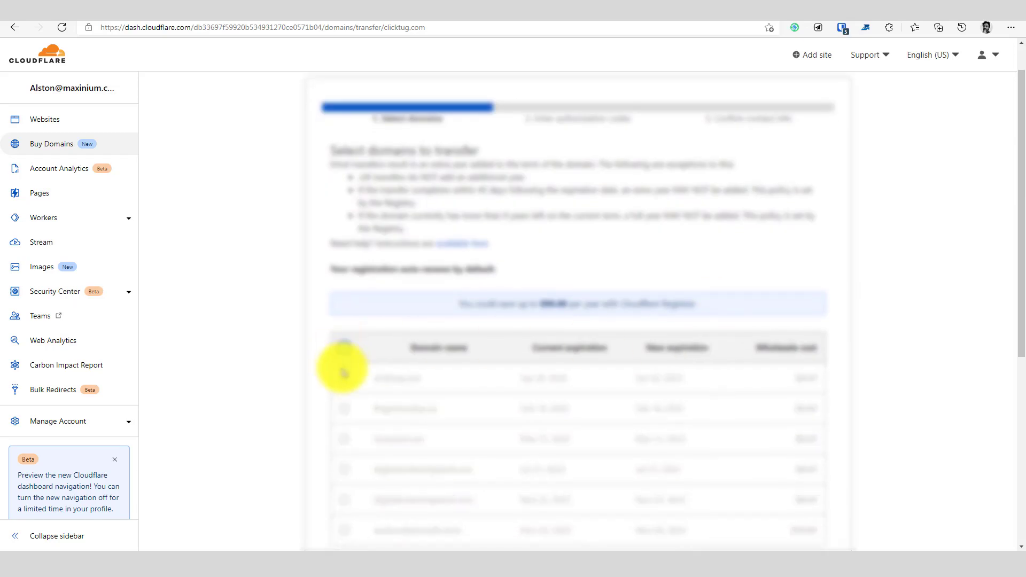
click(343, 378)
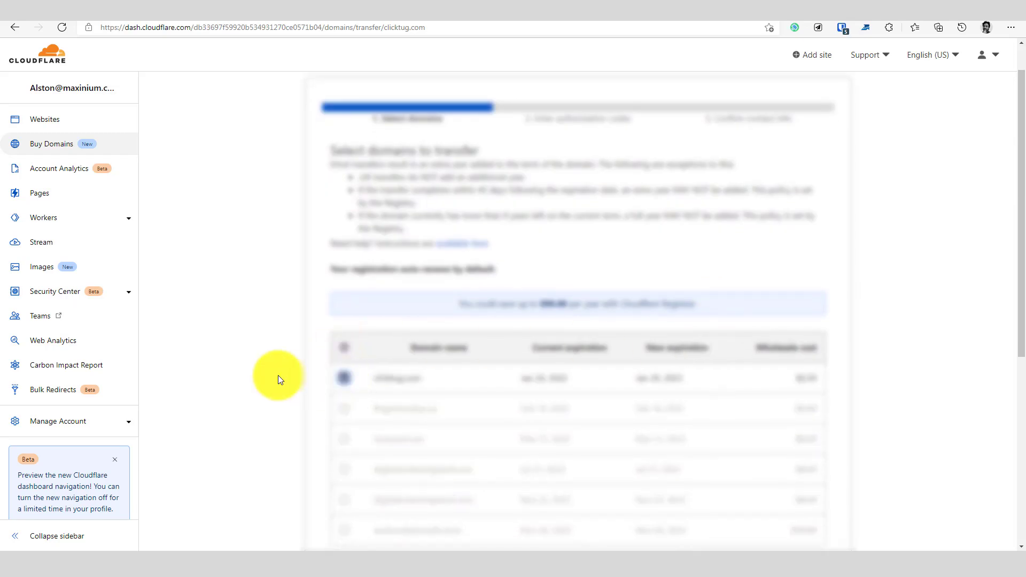
scroll(down, 3)
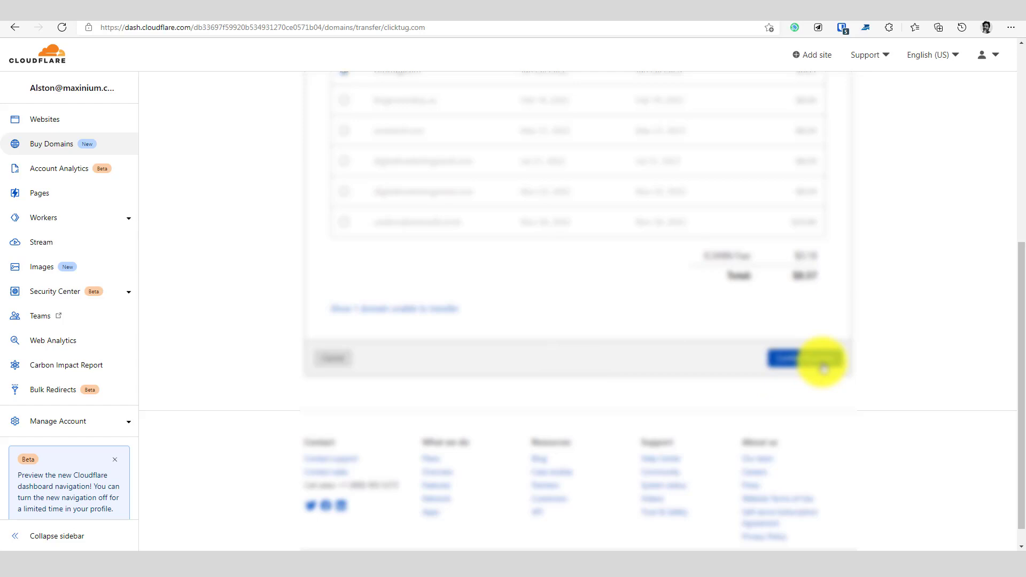
- Confirm clicktug.com as the transfer domain, reaching the authorization code step
click(782, 358)
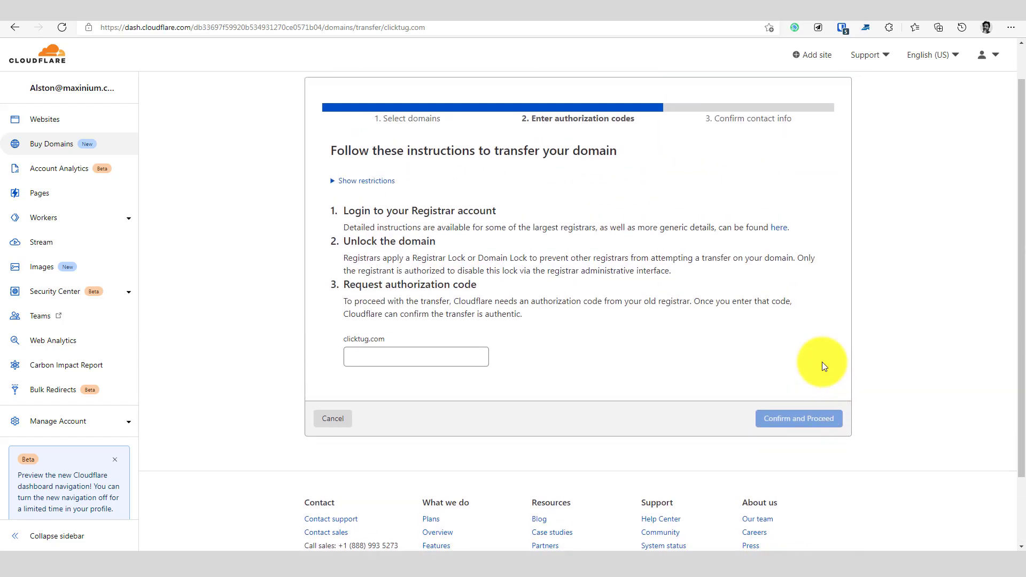
mouse_move(548, 222)
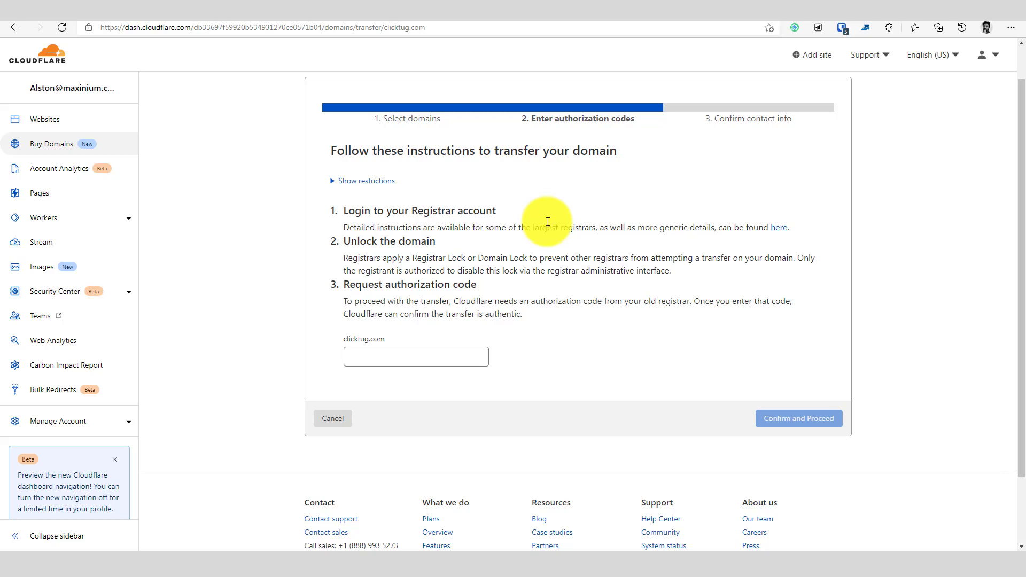
mouse_move(503, 295)
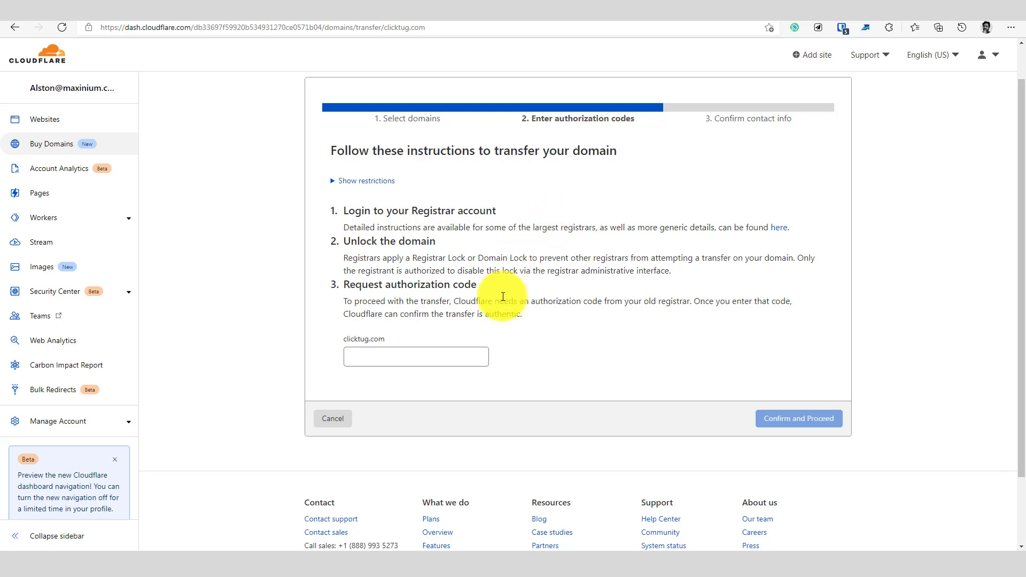
mouse_move(697, 284)
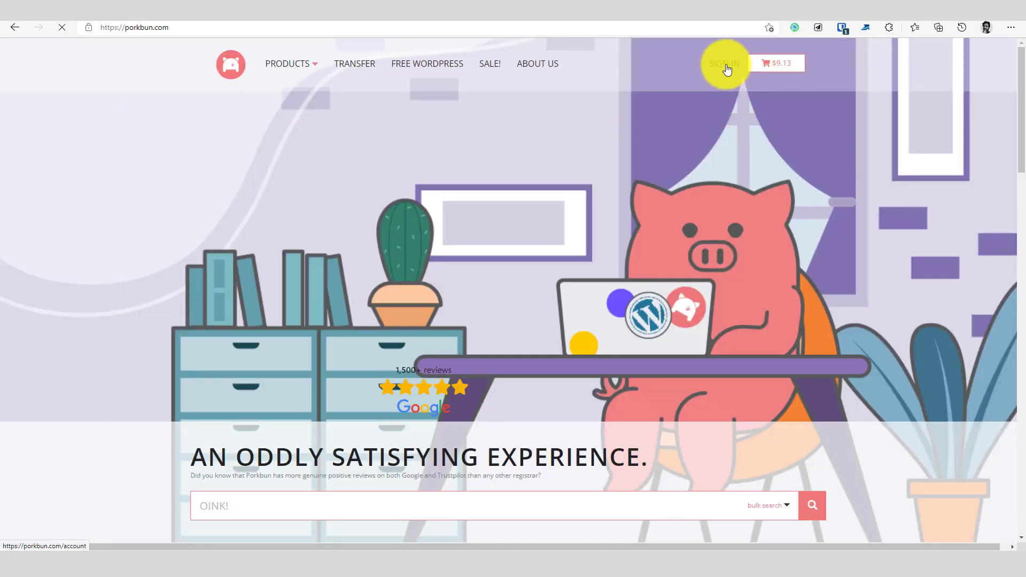
- Sign in to Porkbun and switch off the domain lock for clicktug.com
click(724, 63)
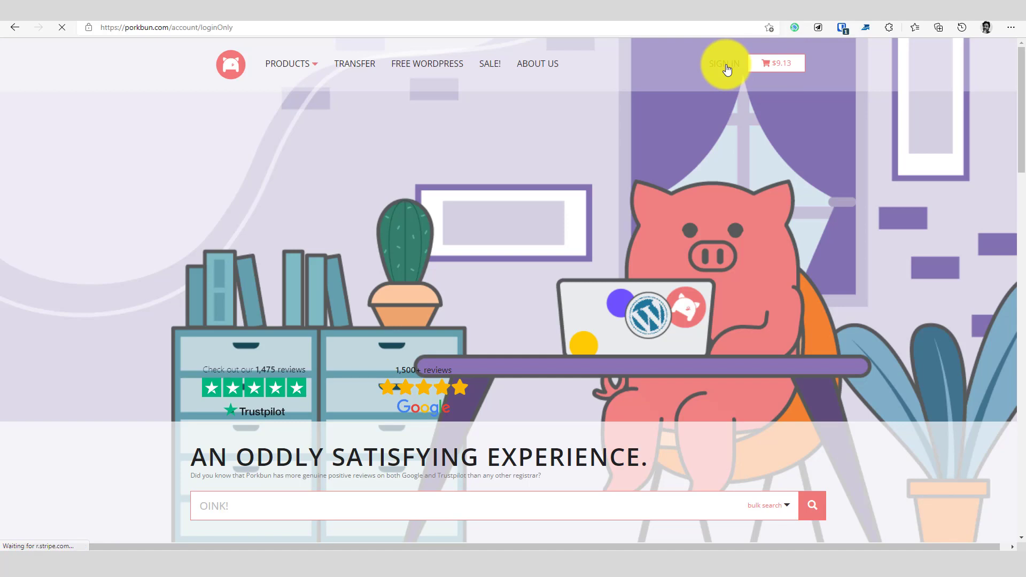
click(724, 63)
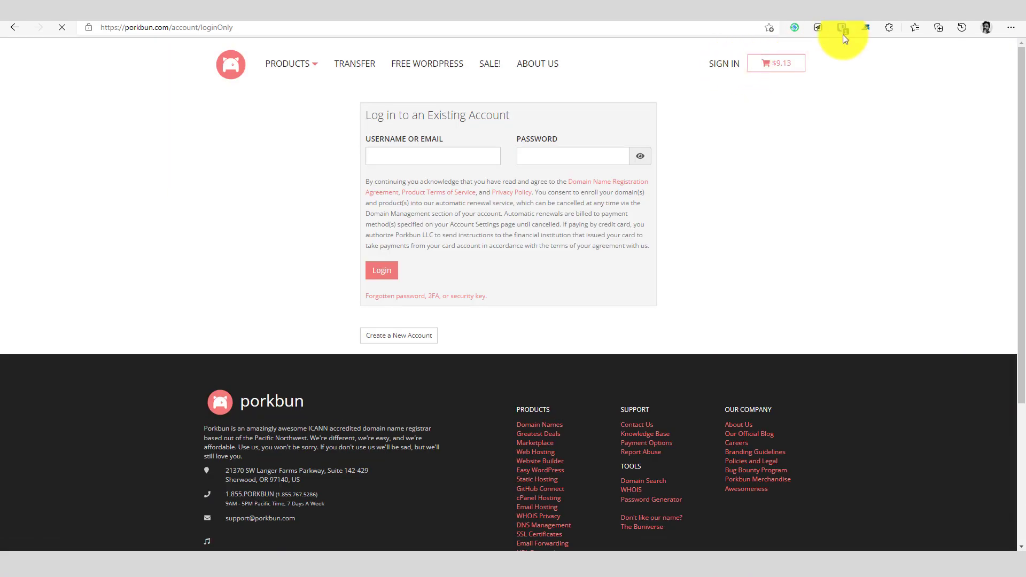
click(381, 271)
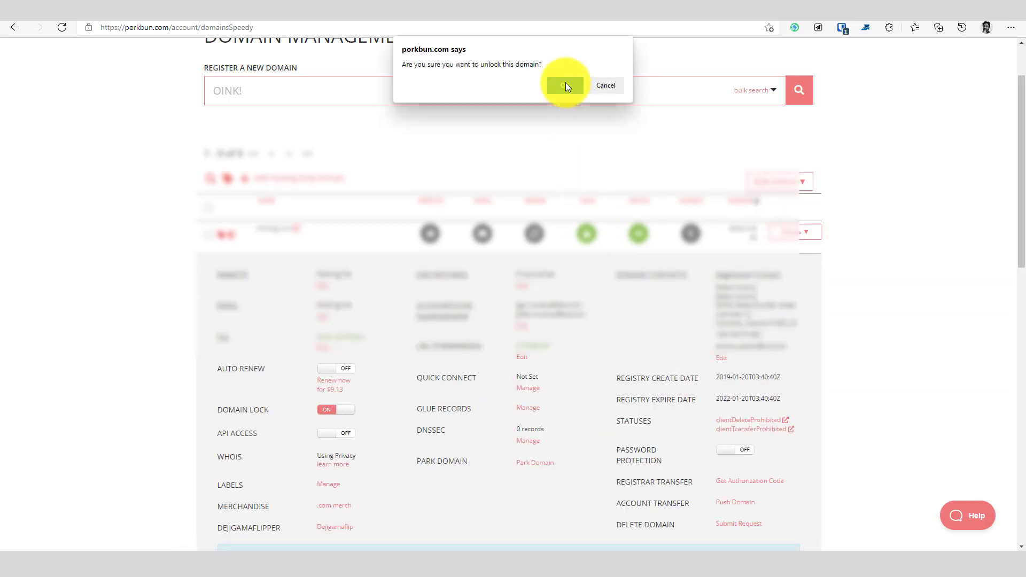
click(564, 85)
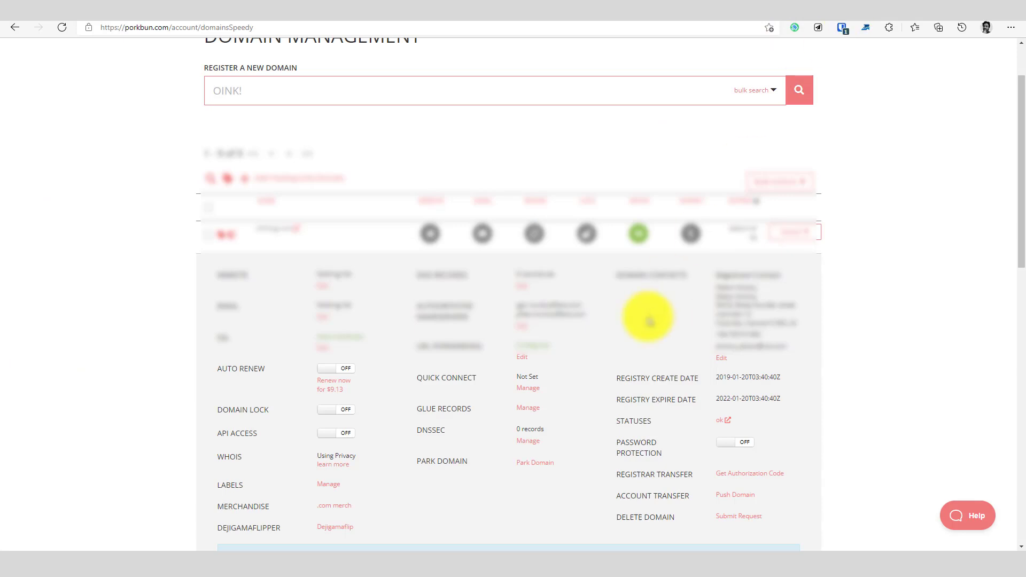
mouse_move(741, 477)
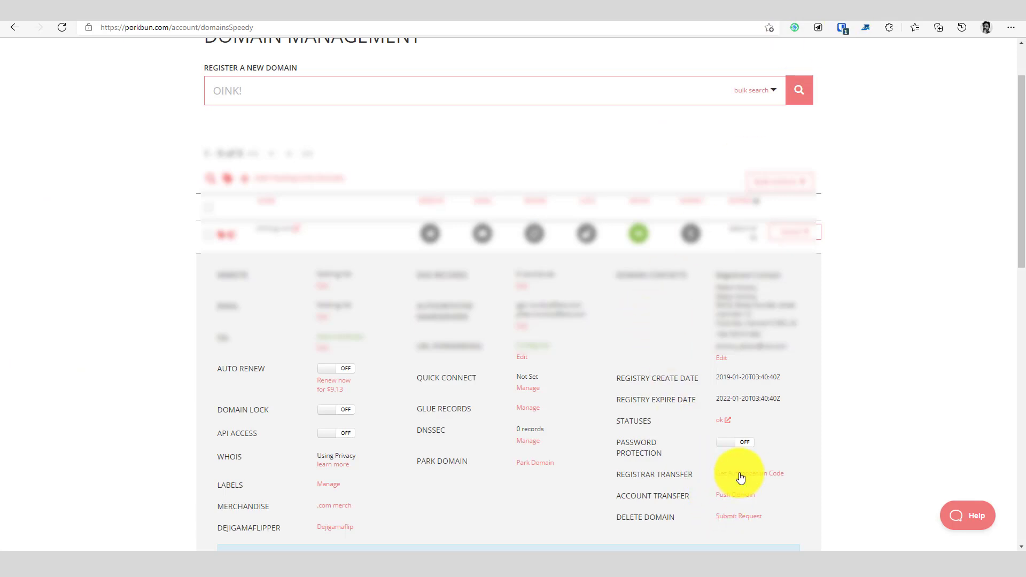
- Enter Porkbun's clicktug.com authorization code in Cloudflare and proceed to contact information
click(749, 473)
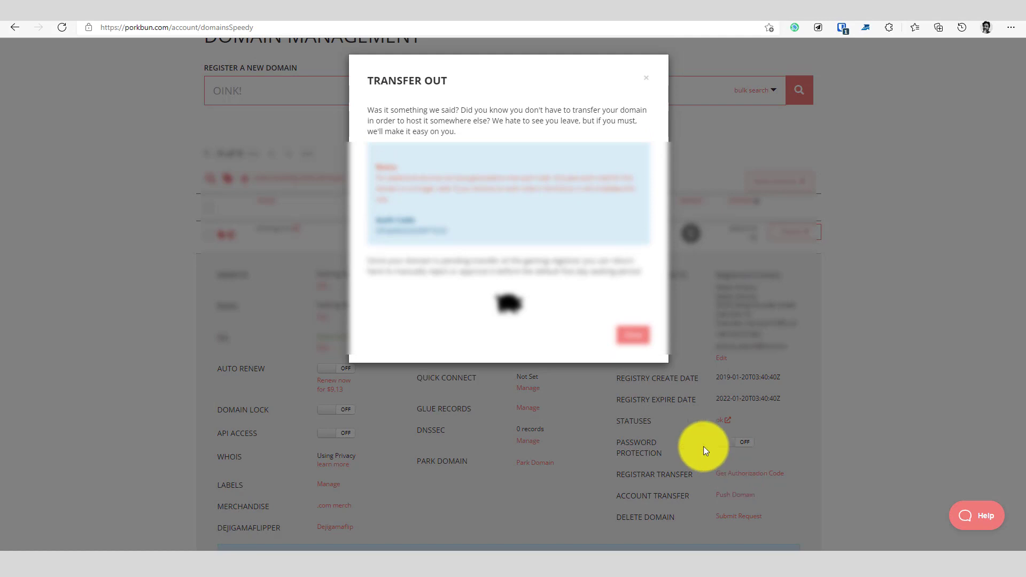
mouse_move(409, 232)
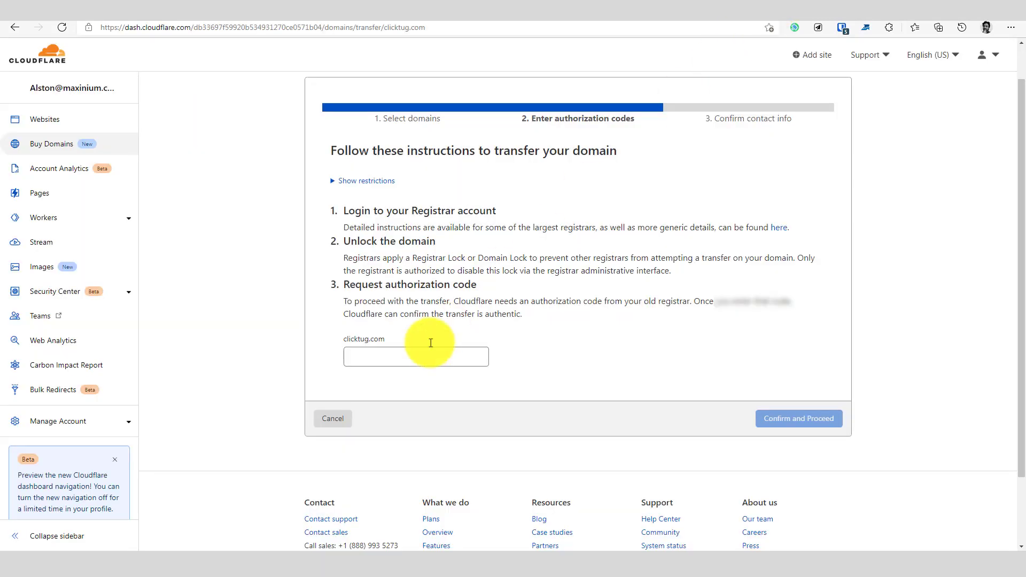
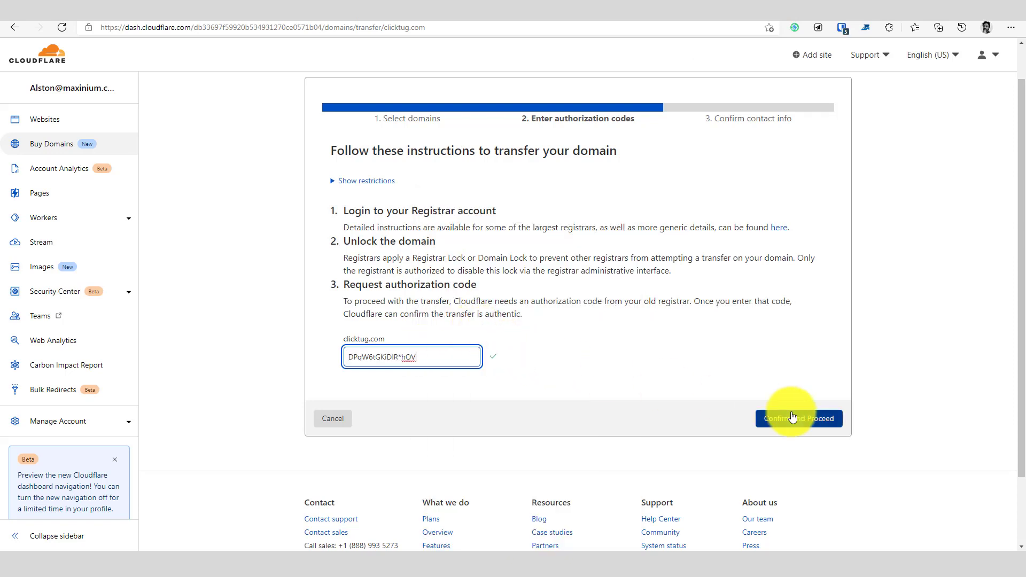
click(799, 418)
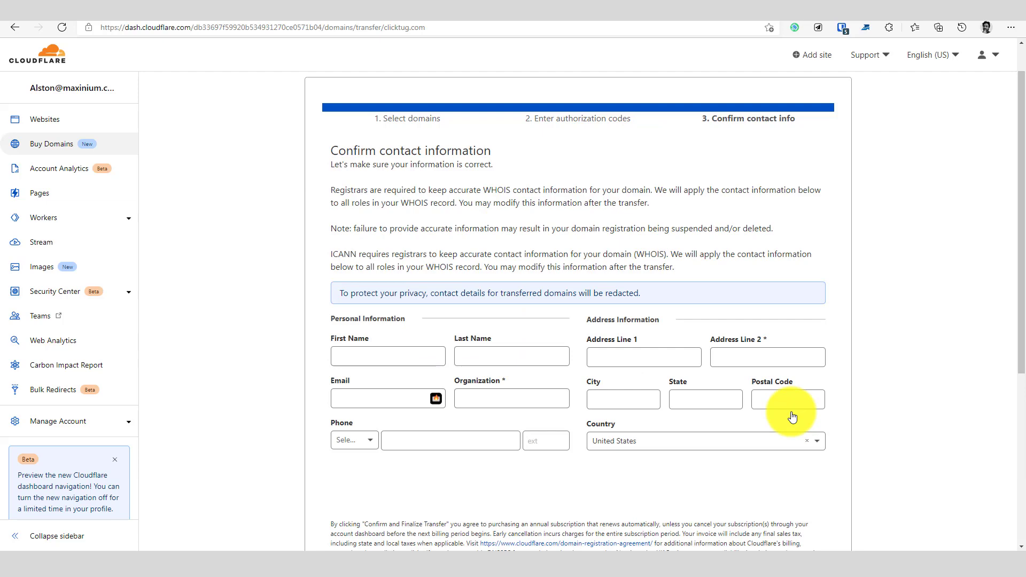
mouse_move(512, 290)
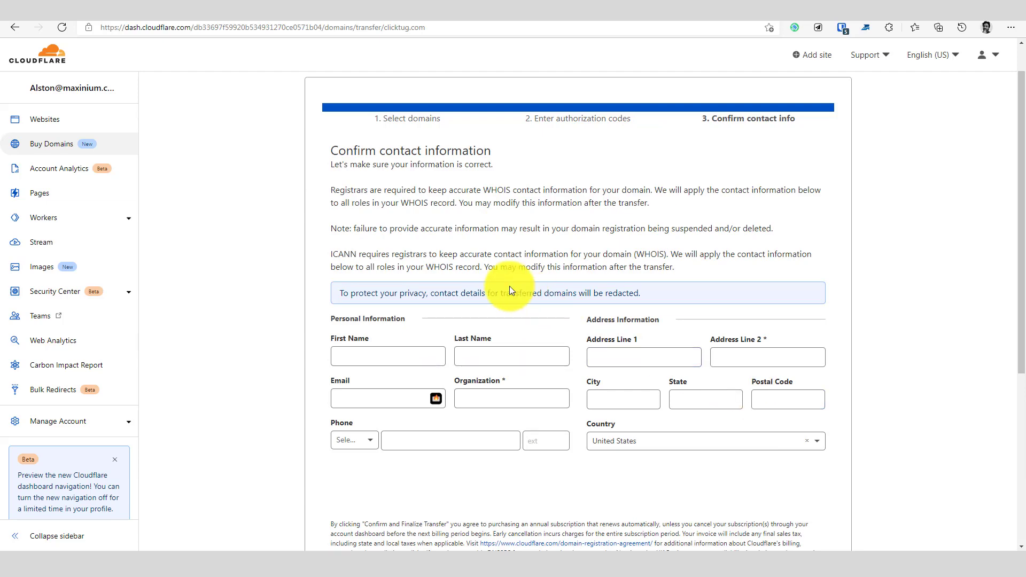
- Confirm the contact details and finalize the clicktug.com transfer
scroll(down, 3)
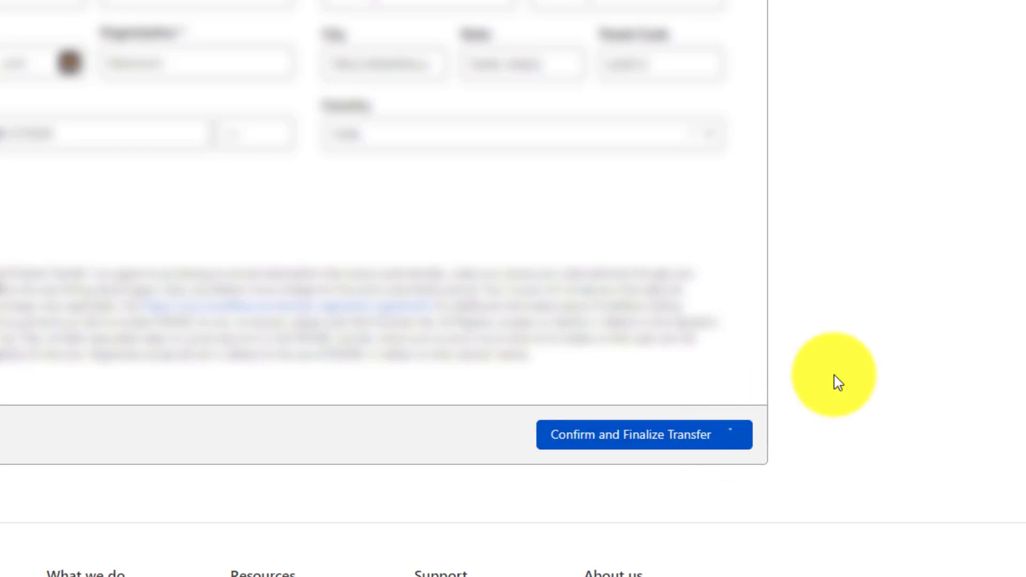
click(643, 434)
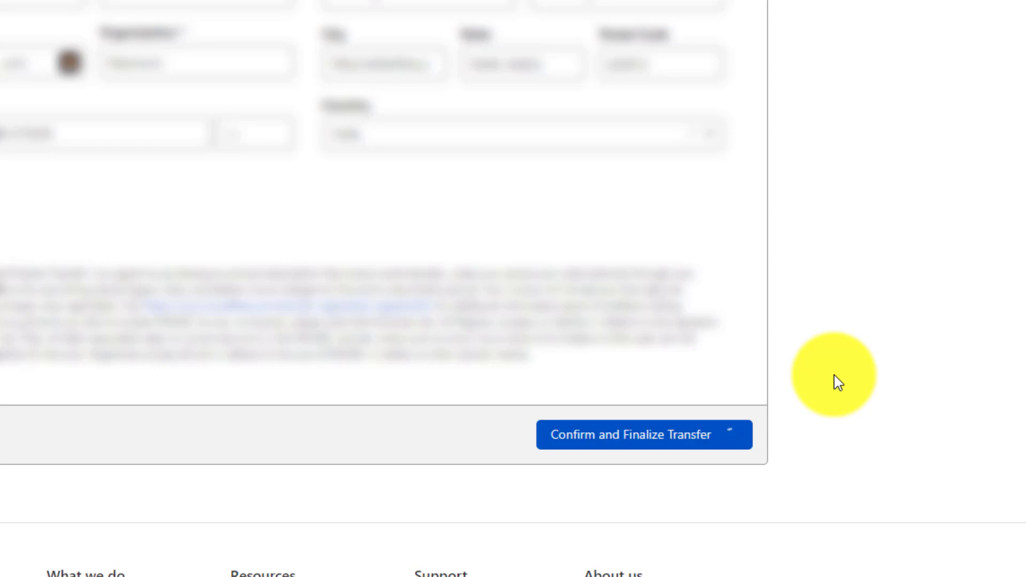
click(644, 435)
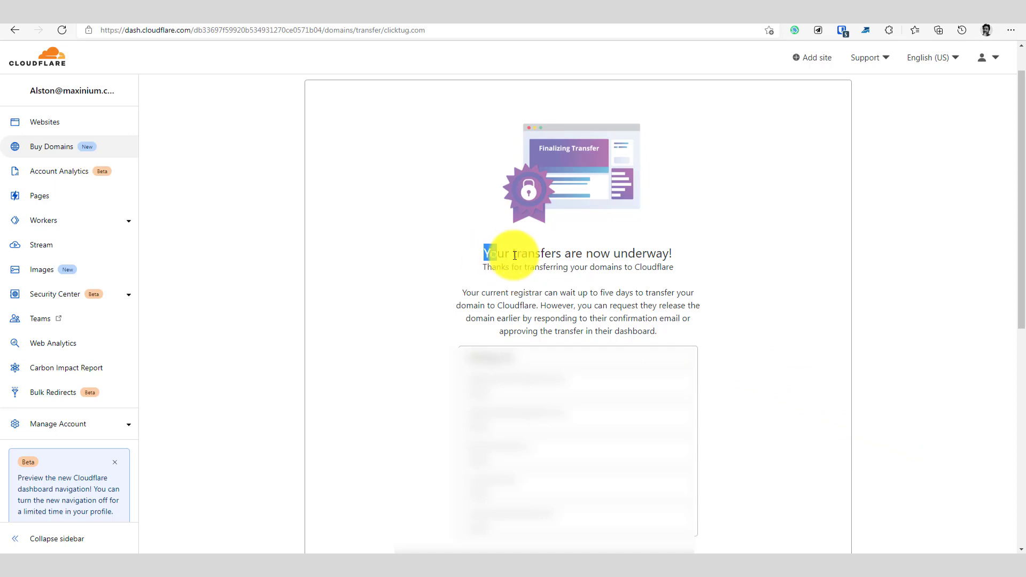
mouse_move(735, 300)
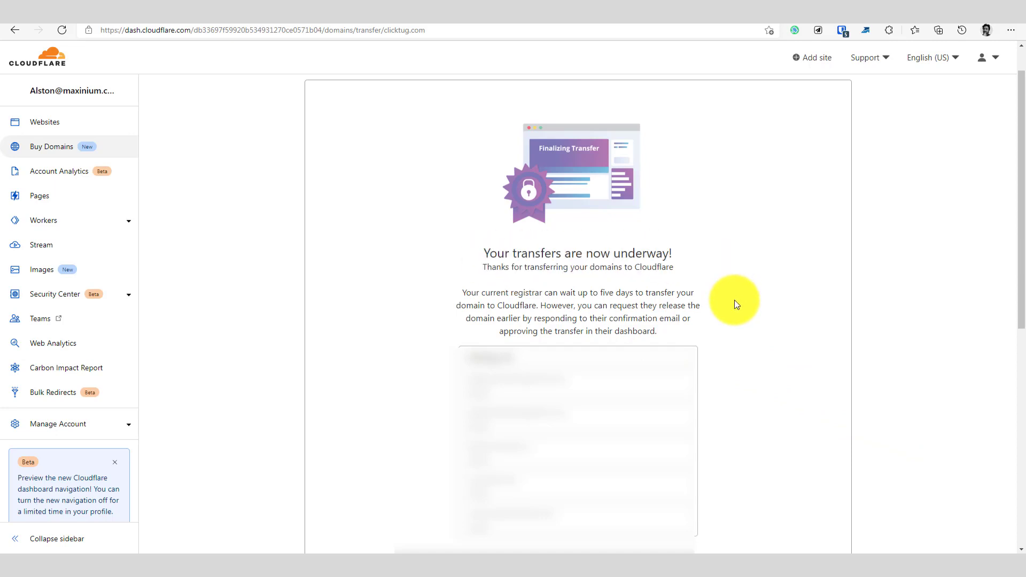
mouse_move(458, 296)
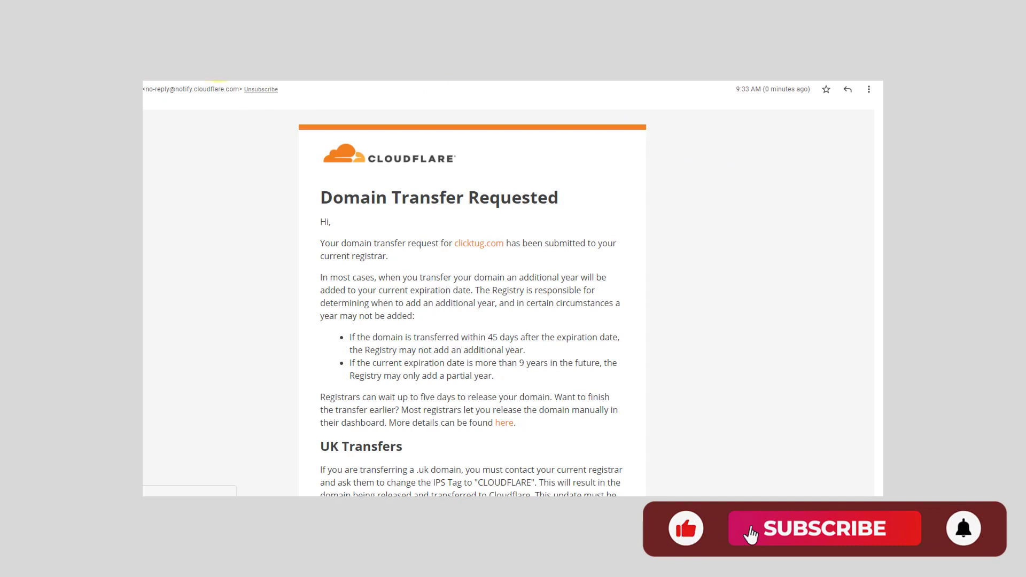
- Open and scroll through the clicktug.com Domain Transfer Requested email
click(825, 528)
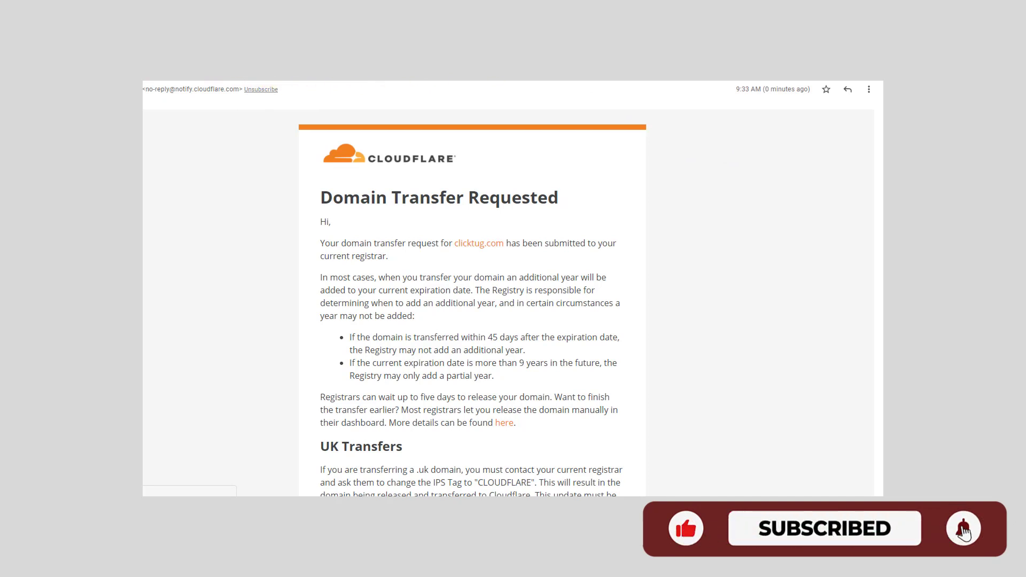
scroll(down, 3)
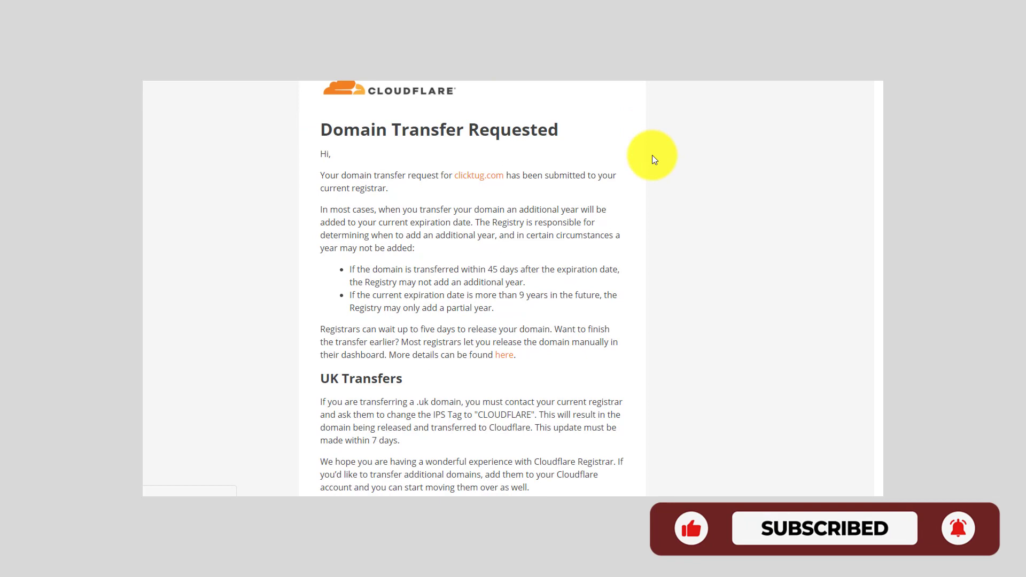
scroll(down, 3)
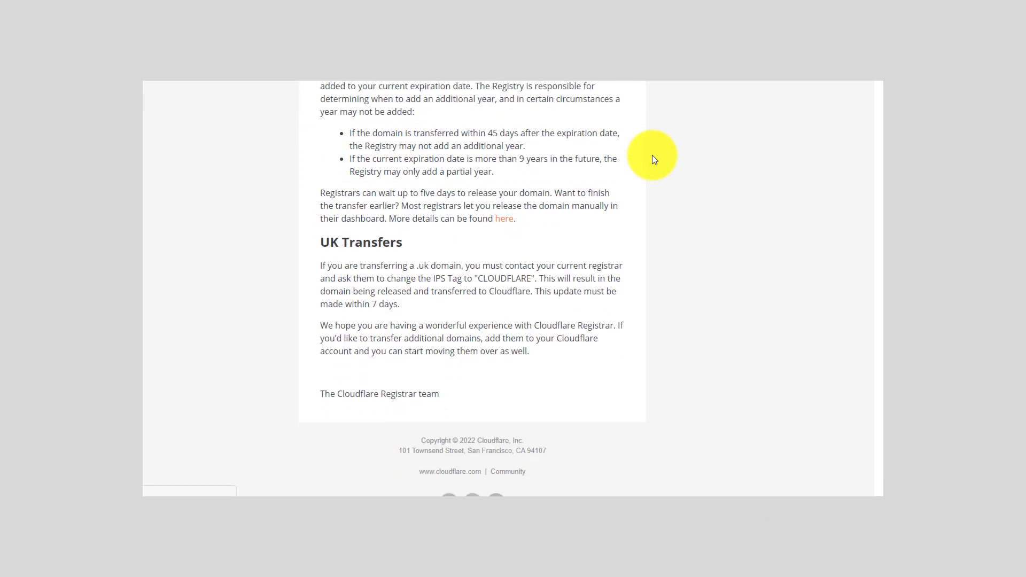
scroll(up, 3)
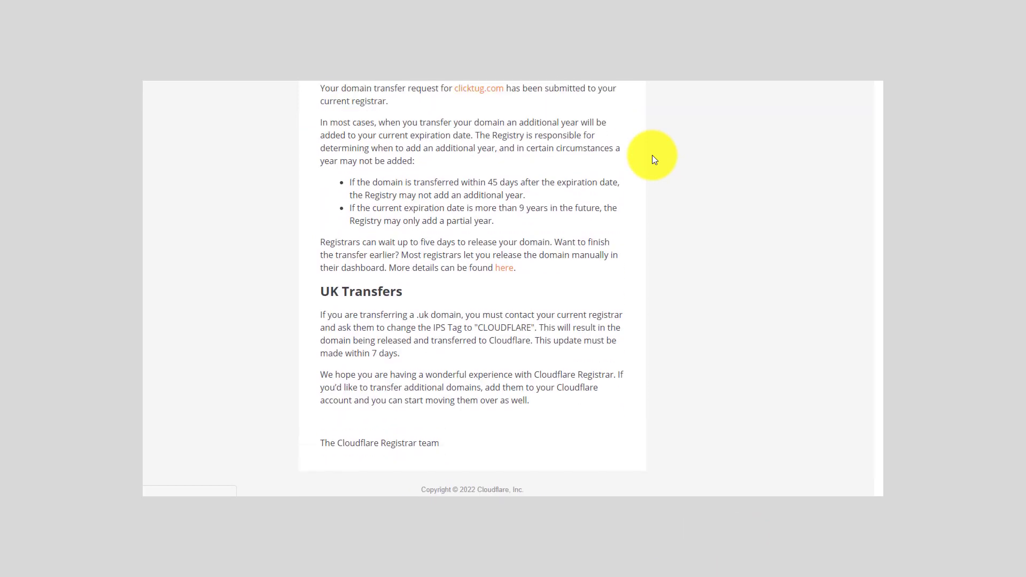
scroll(up, 3)
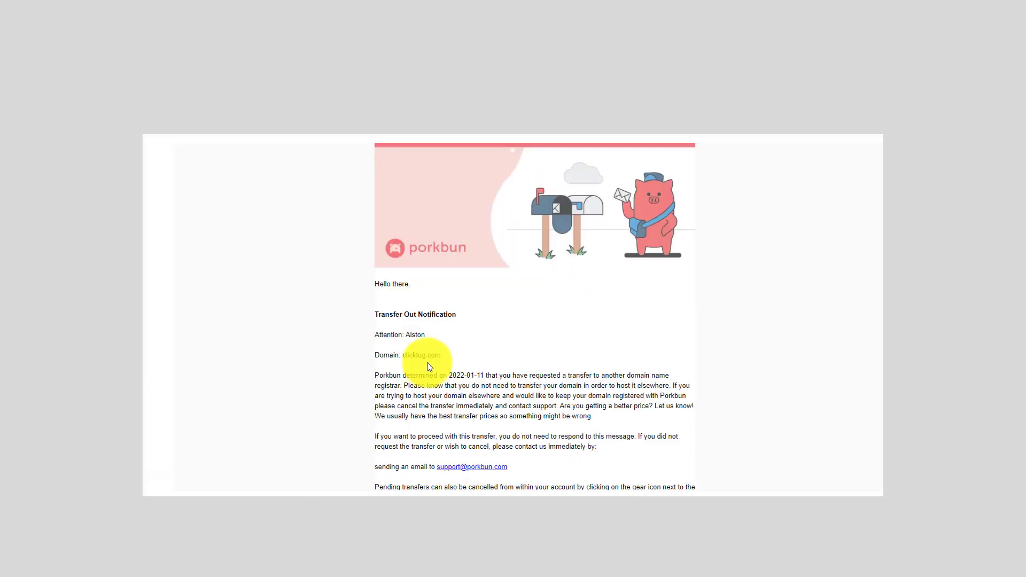
mouse_move(644, 393)
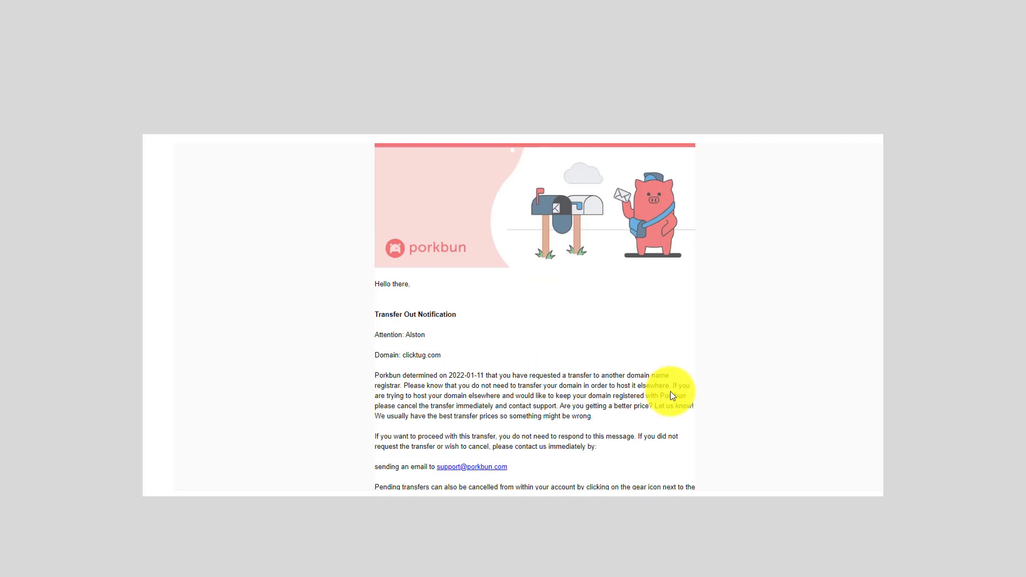
mouse_move(647, 428)
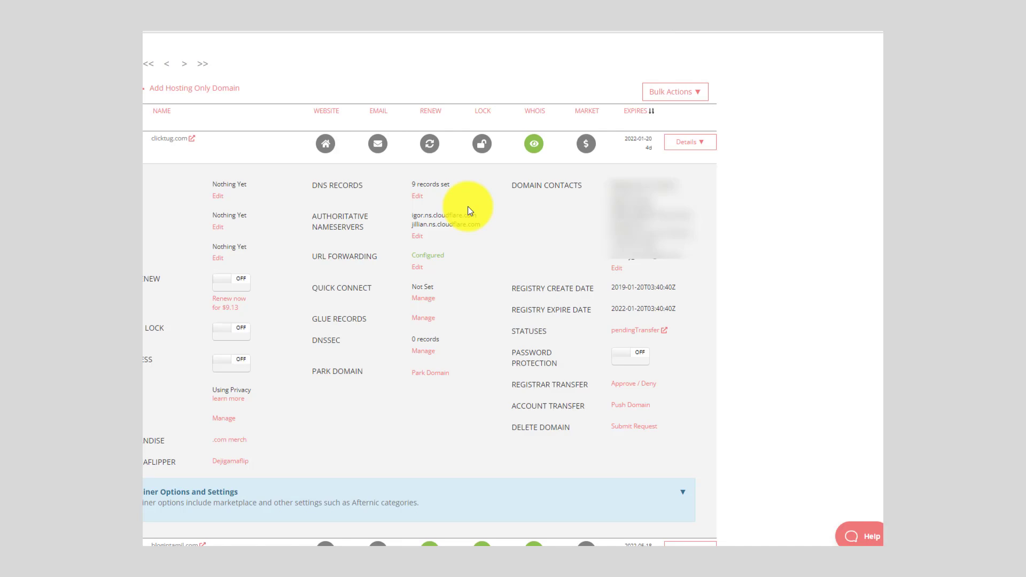
mouse_move(625, 386)
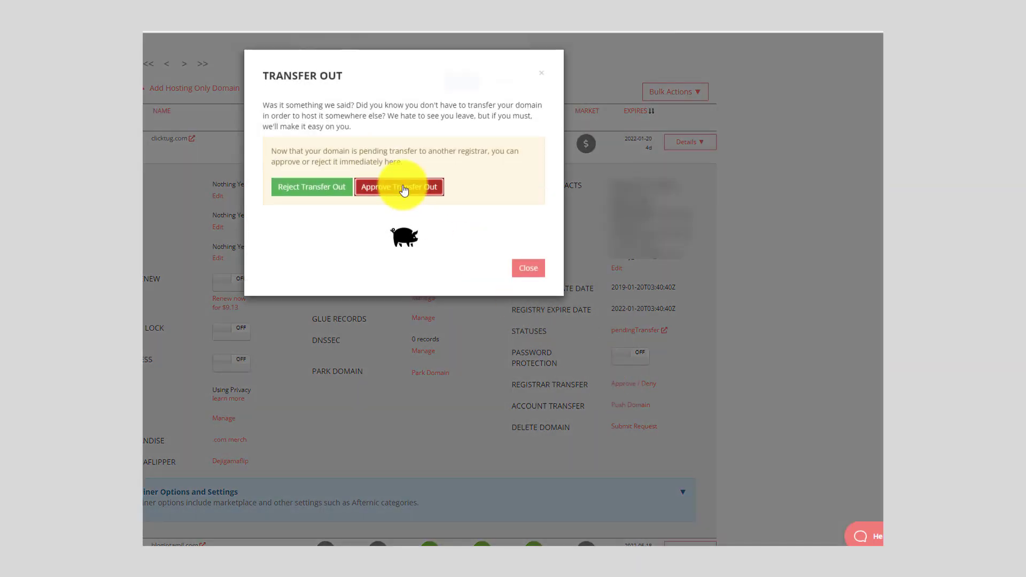
- Approve clicktug.com's transfer out in Porkbun and dismiss the success notices
click(398, 187)
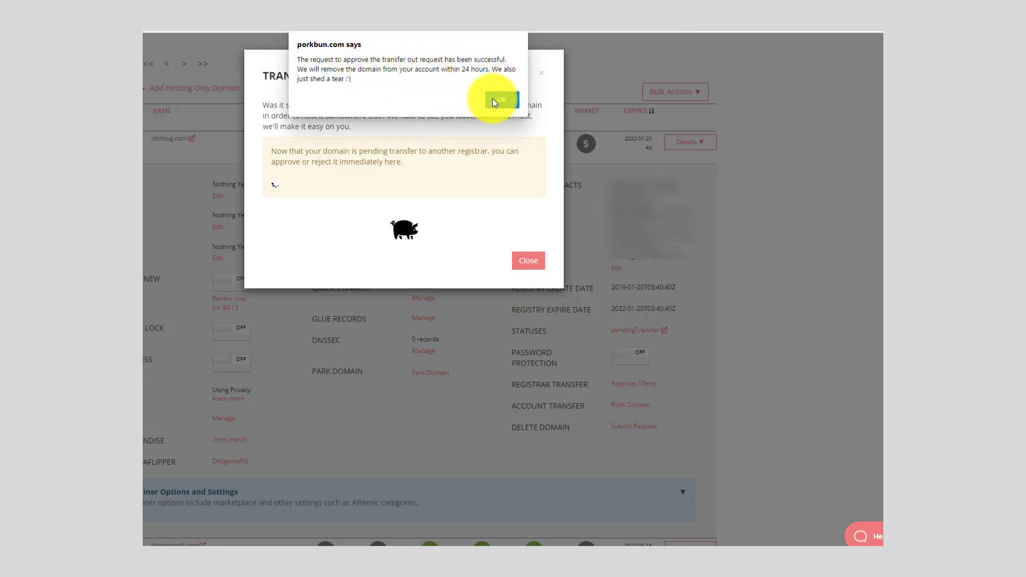
click(501, 100)
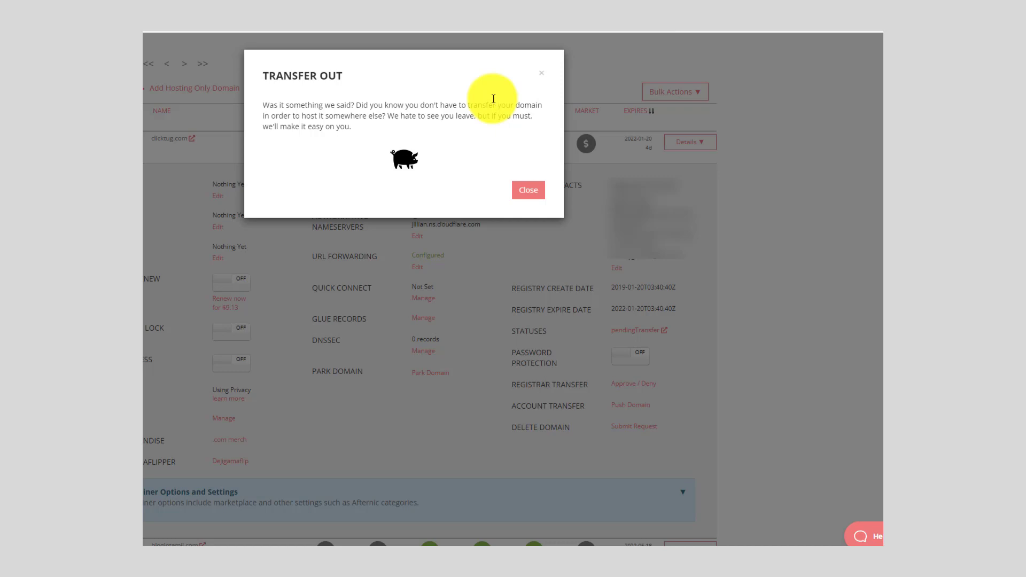
click(527, 190)
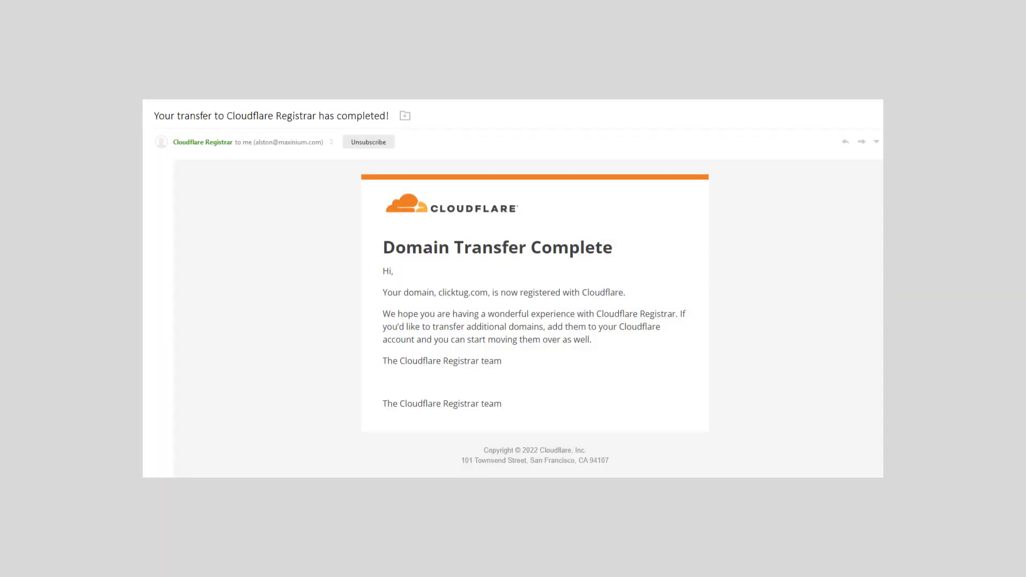
mouse_move(362, 267)
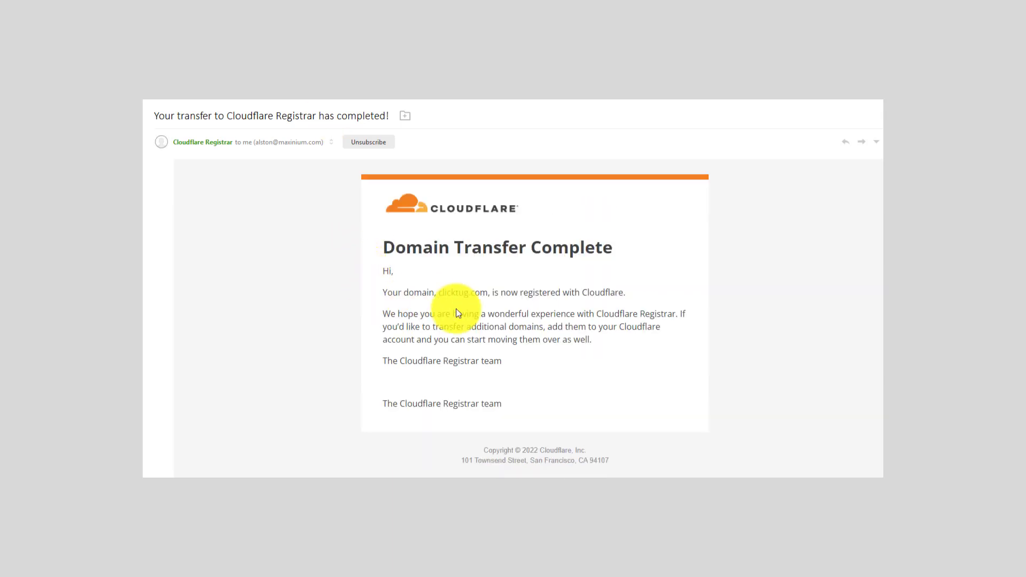
mouse_move(606, 344)
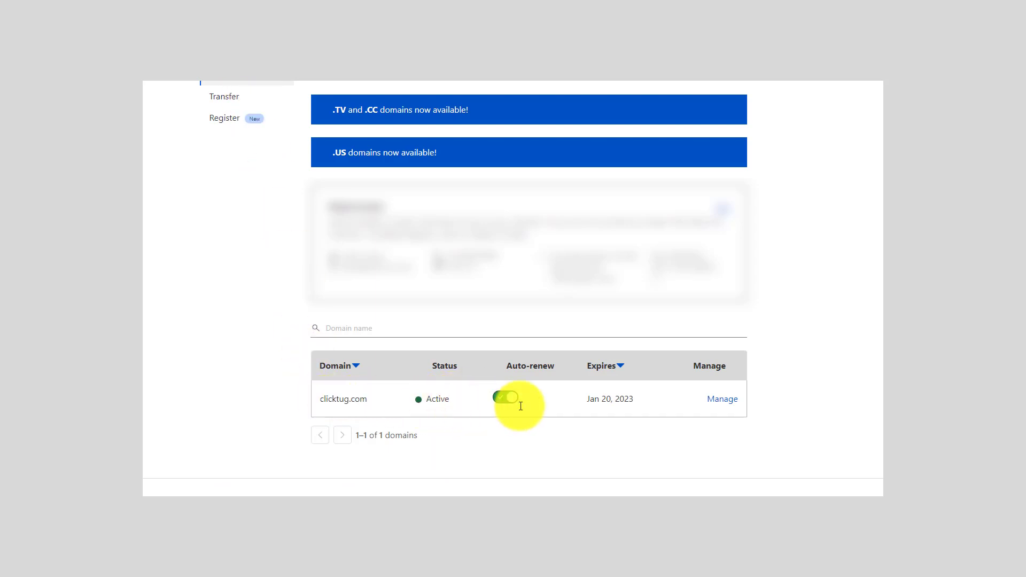
- Scroll the clicktug.com registration details to check auto-renew on, Jan 20, 2023 expiry and $8.57/year renewal
scroll(down, 3)
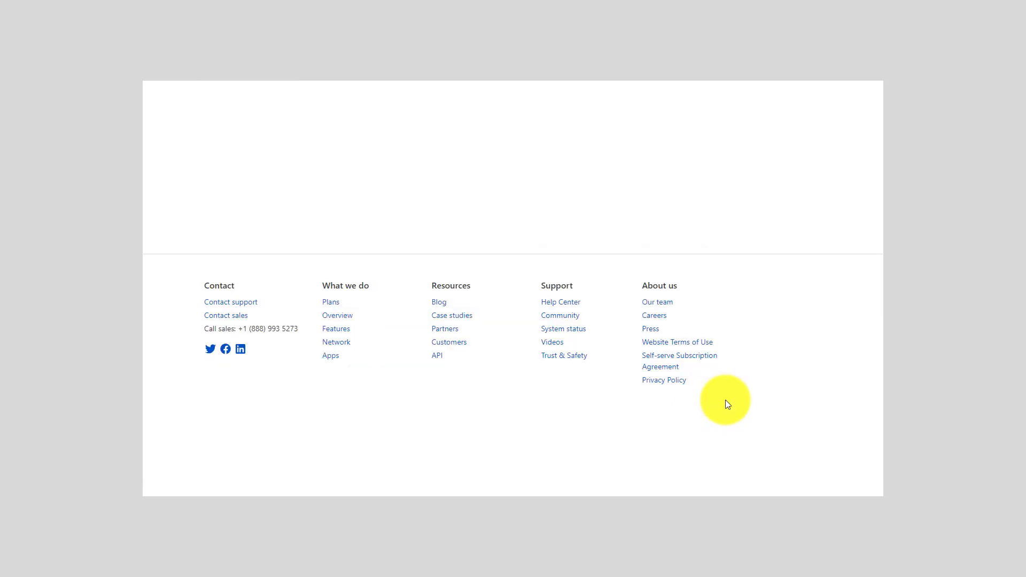
scroll(up, 3)
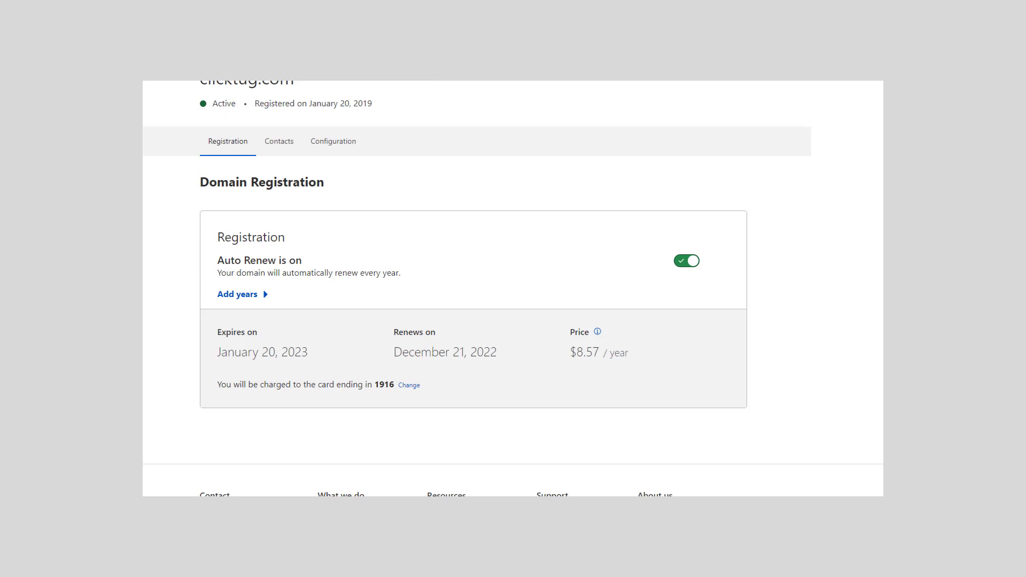
mouse_move(278, 141)
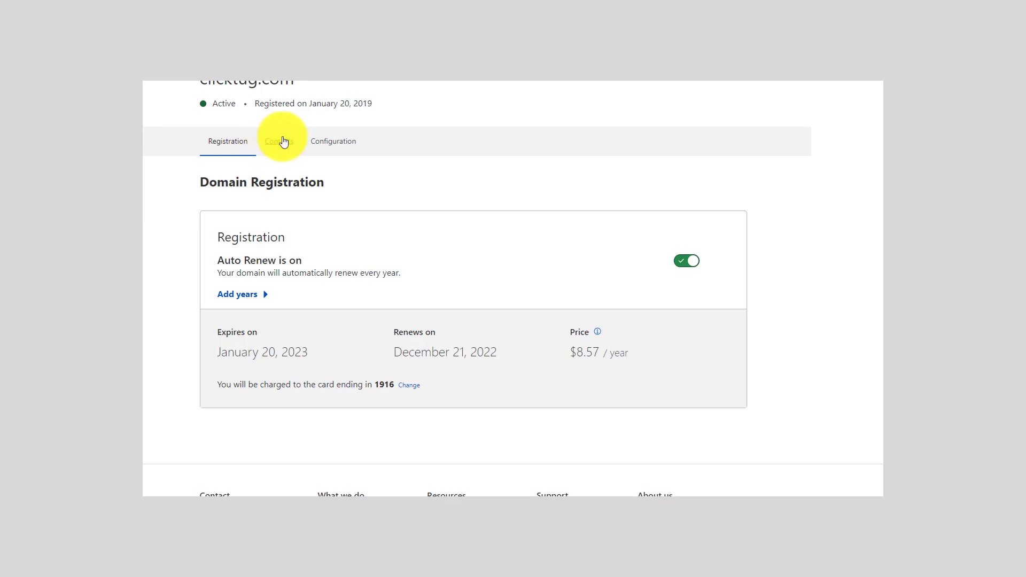
- Review clicktug.com's Contacts, then its Configuration with DNSSEC off and transfer-out unlock available
click(279, 141)
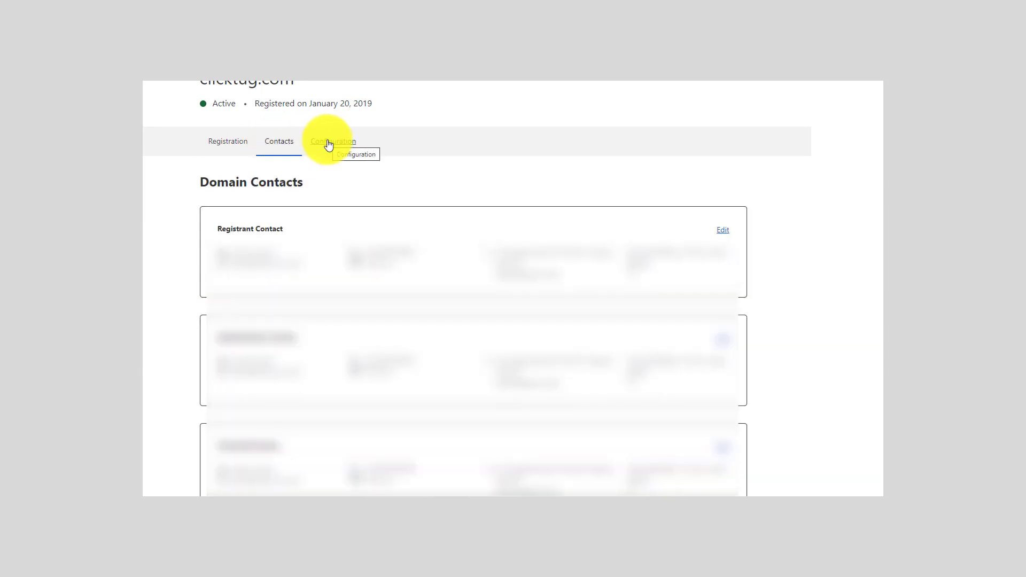
click(332, 141)
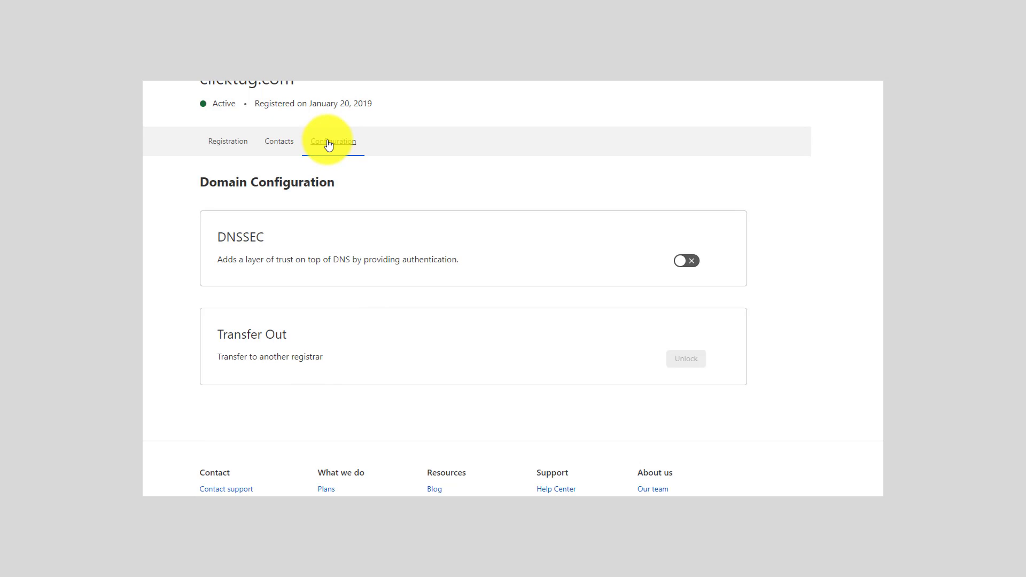
mouse_move(625, 365)
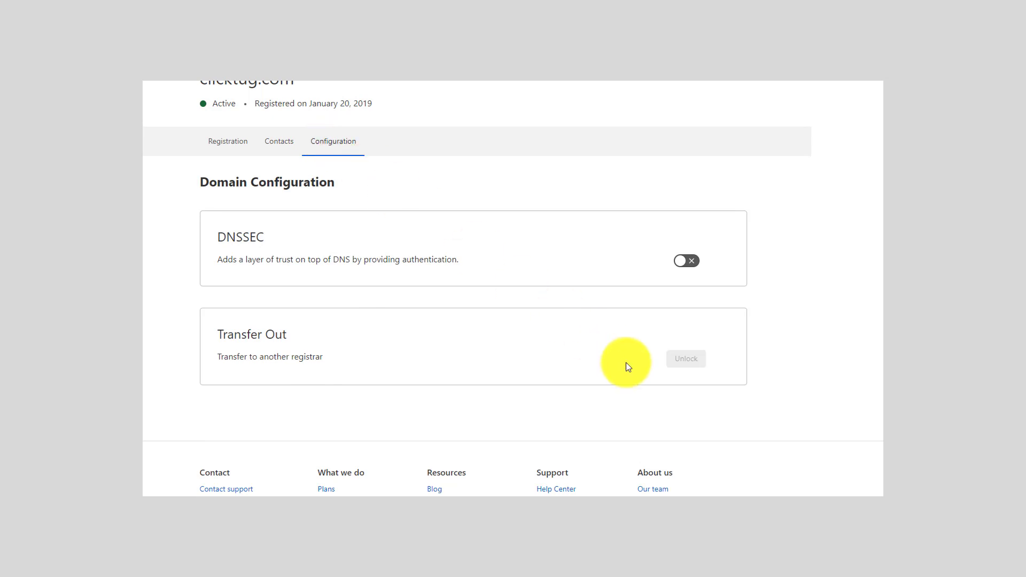
mouse_move(627, 367)
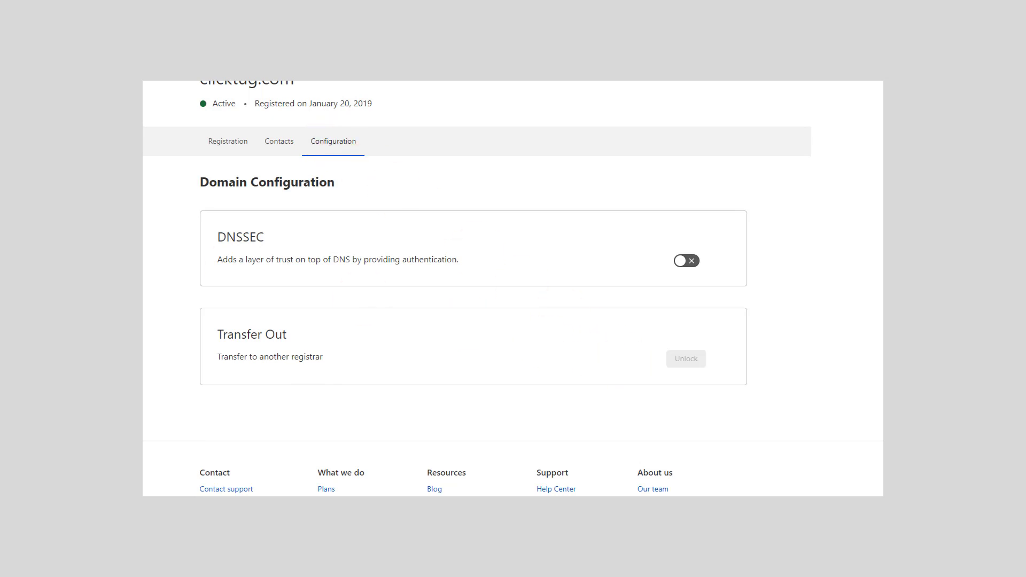